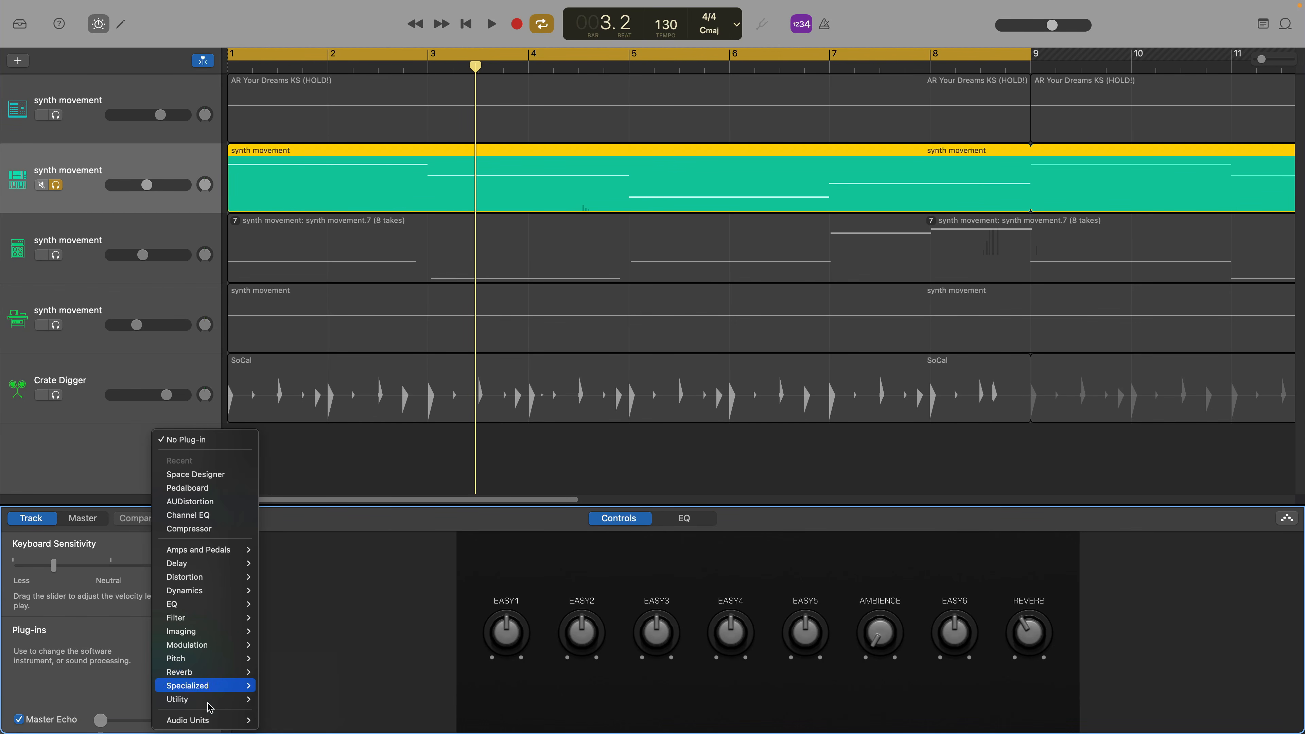
Add Apple's AUDistortion audio unit to the synth movement track and check its Multi- Decimated 3 preset.
click(188, 720)
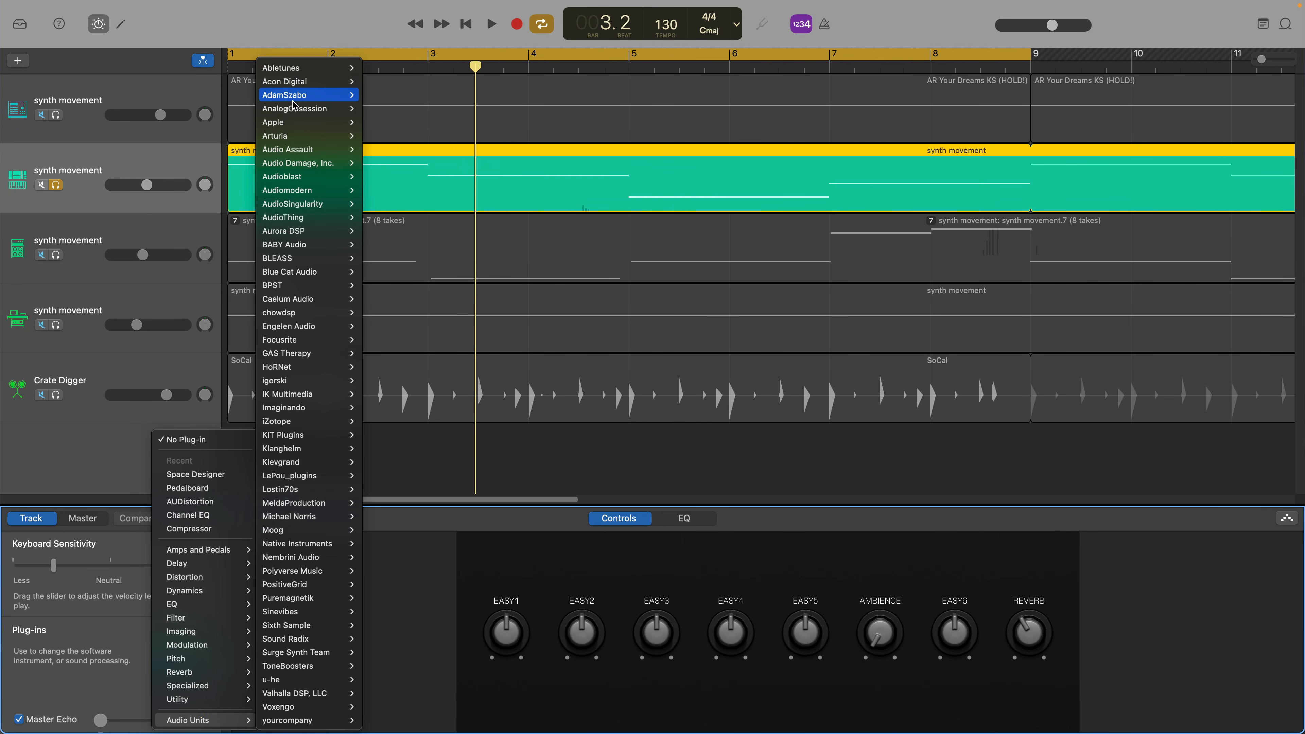
mouse_move(272, 122)
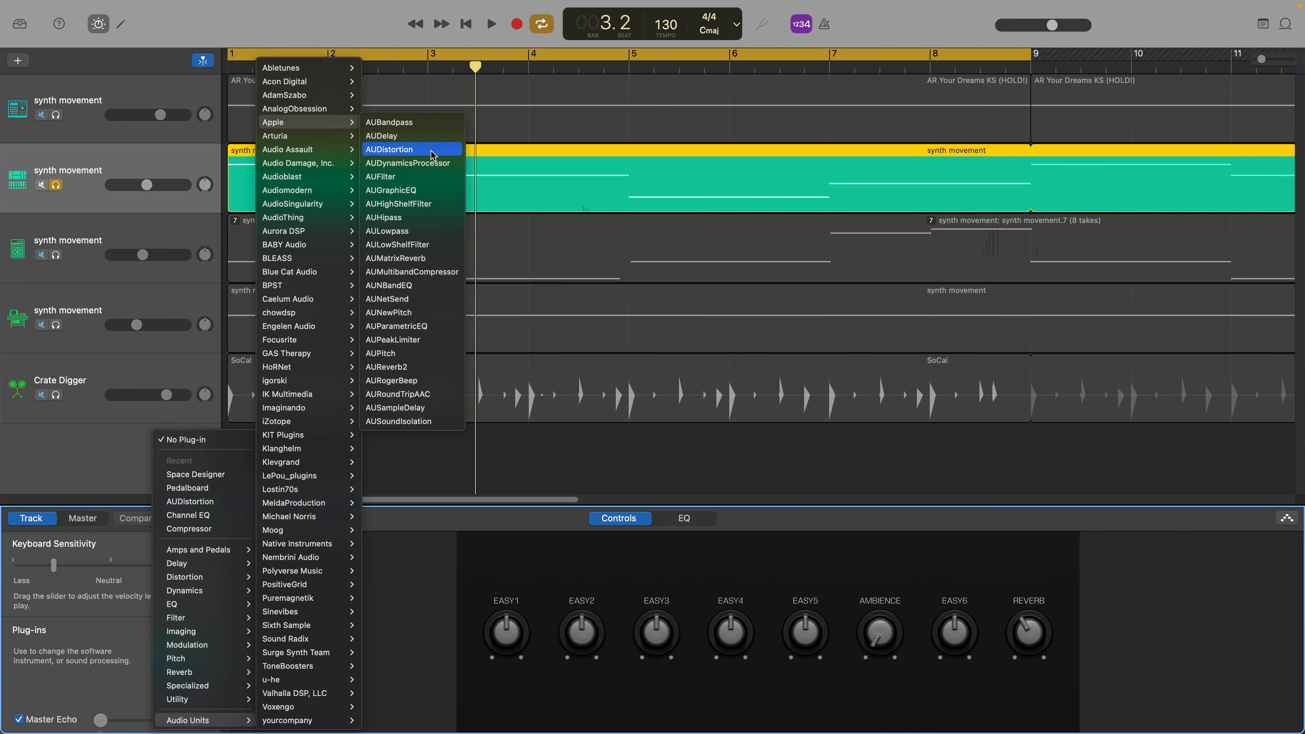
click(392, 149)
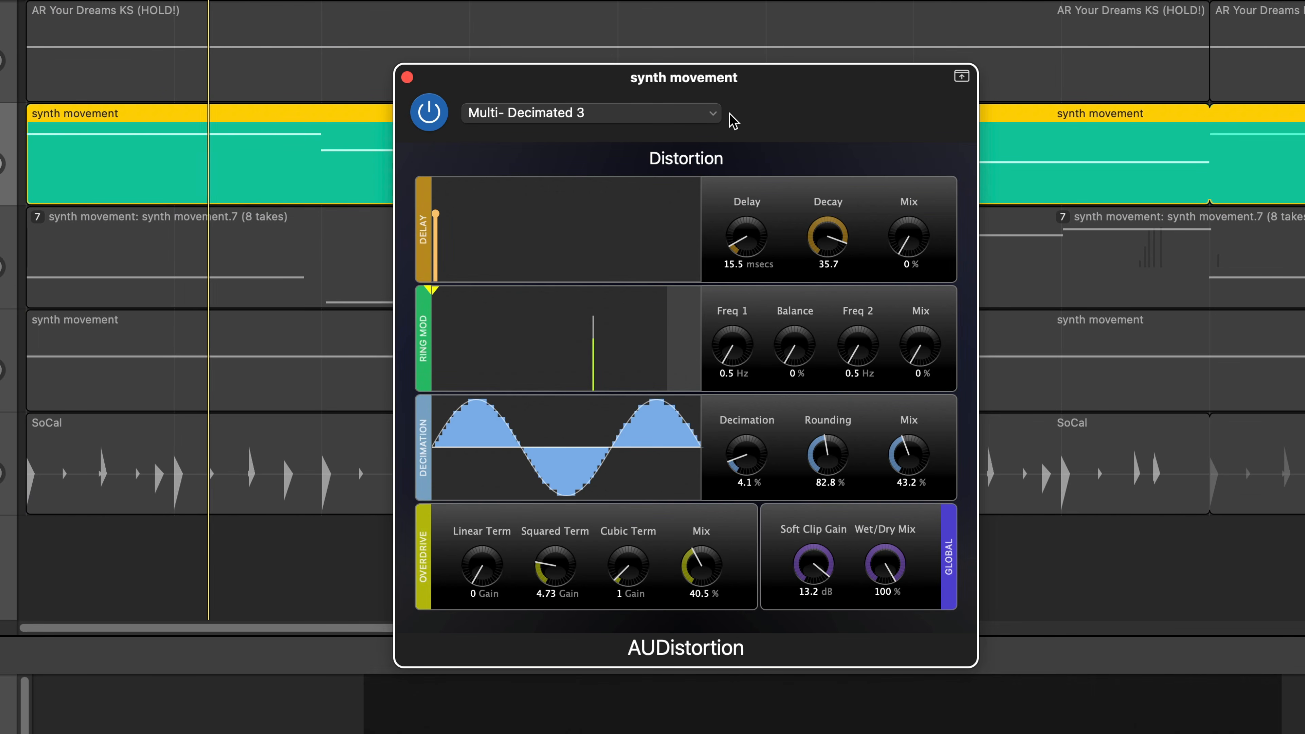
click(590, 113)
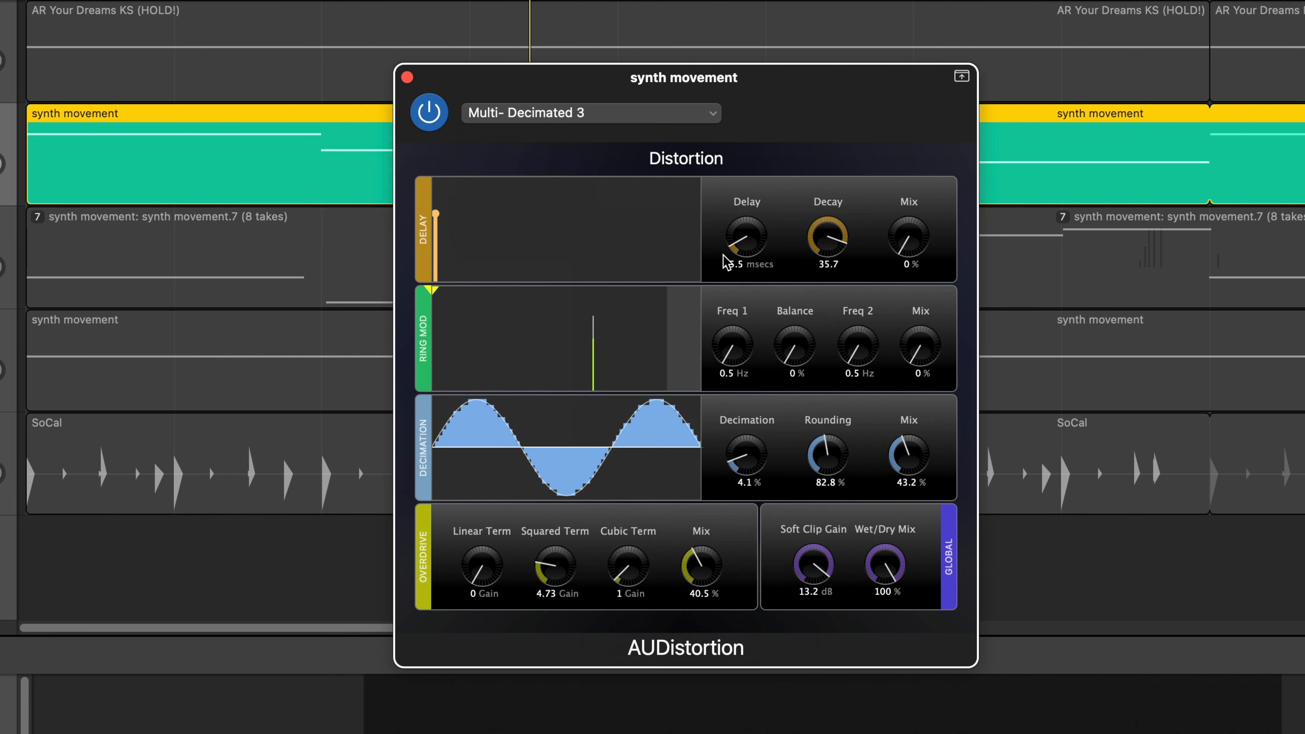
click(590, 112)
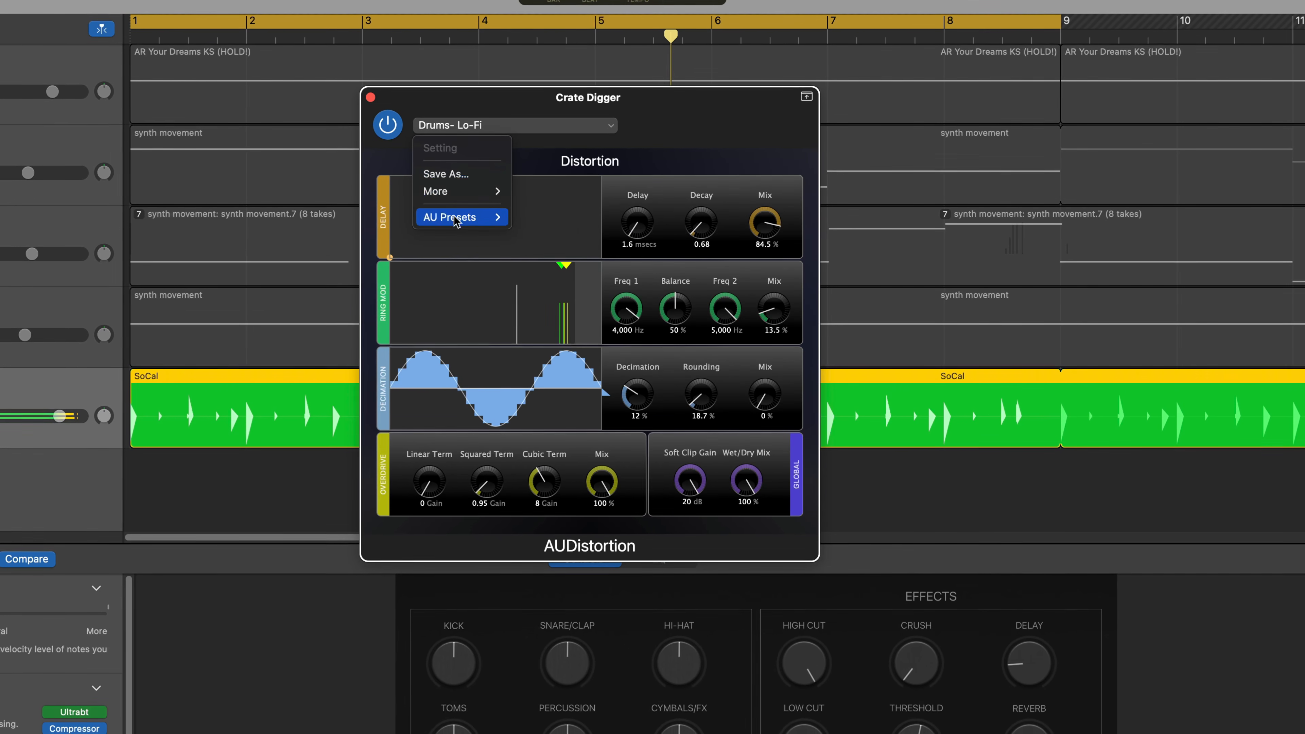
Change the Crate Digger AUDistortion preset to Multi- Distorted Squared and play the project.
click(461, 217)
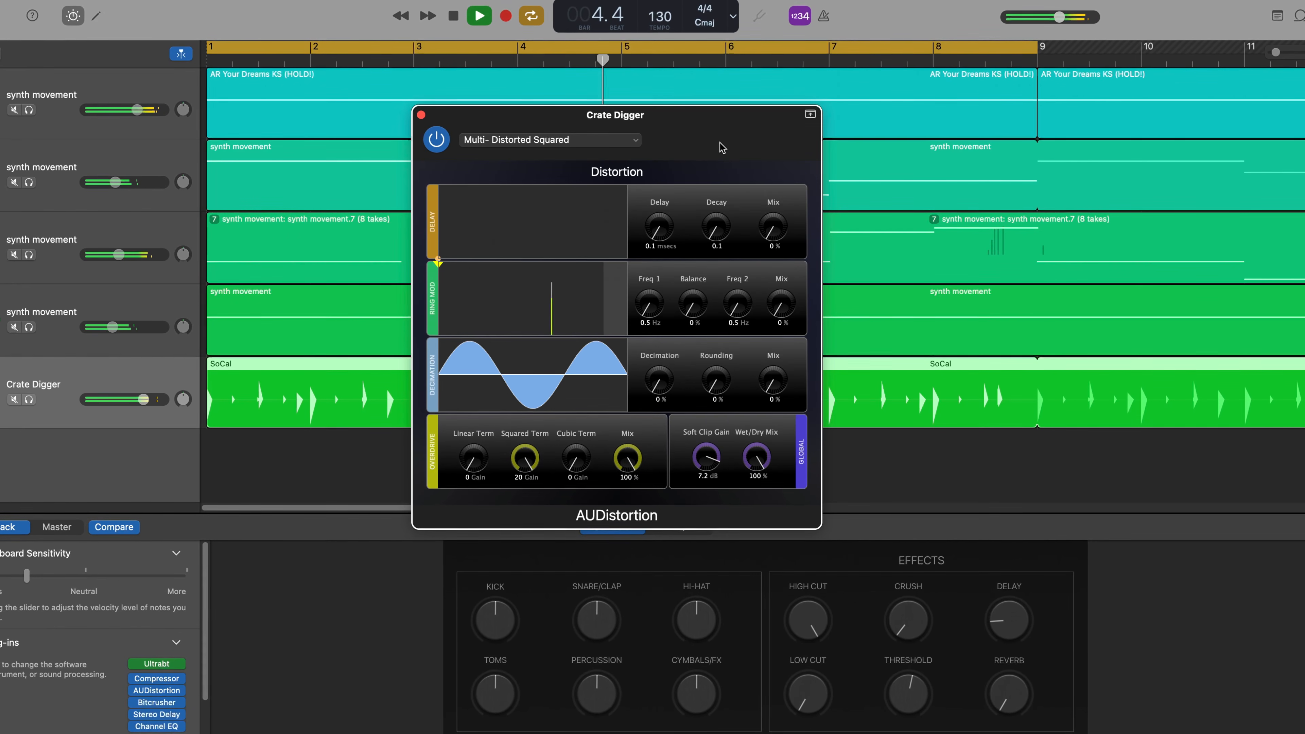
drag(112, 399, 134, 399)
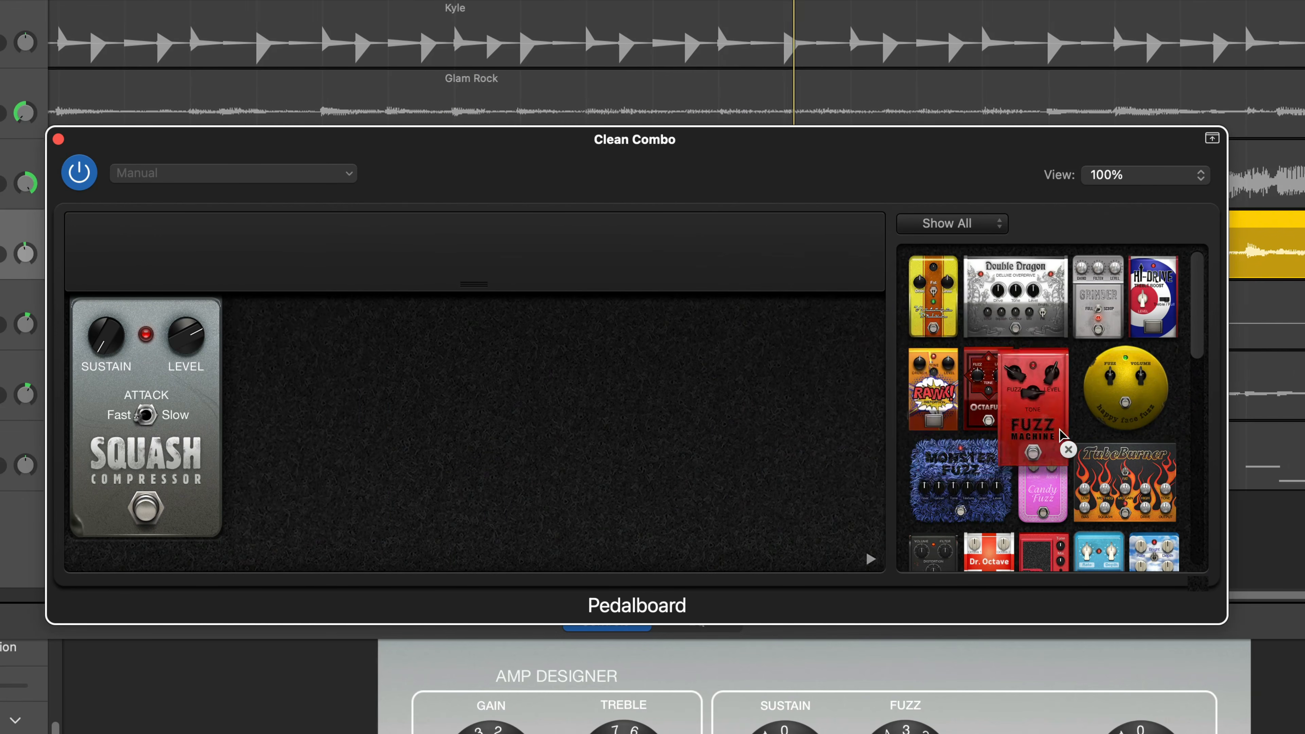
Drag the Fuzz Machine pedal onto the Clean Combo pedalboard beside the Squash Compressor.
drag(1015, 296, 386, 416)
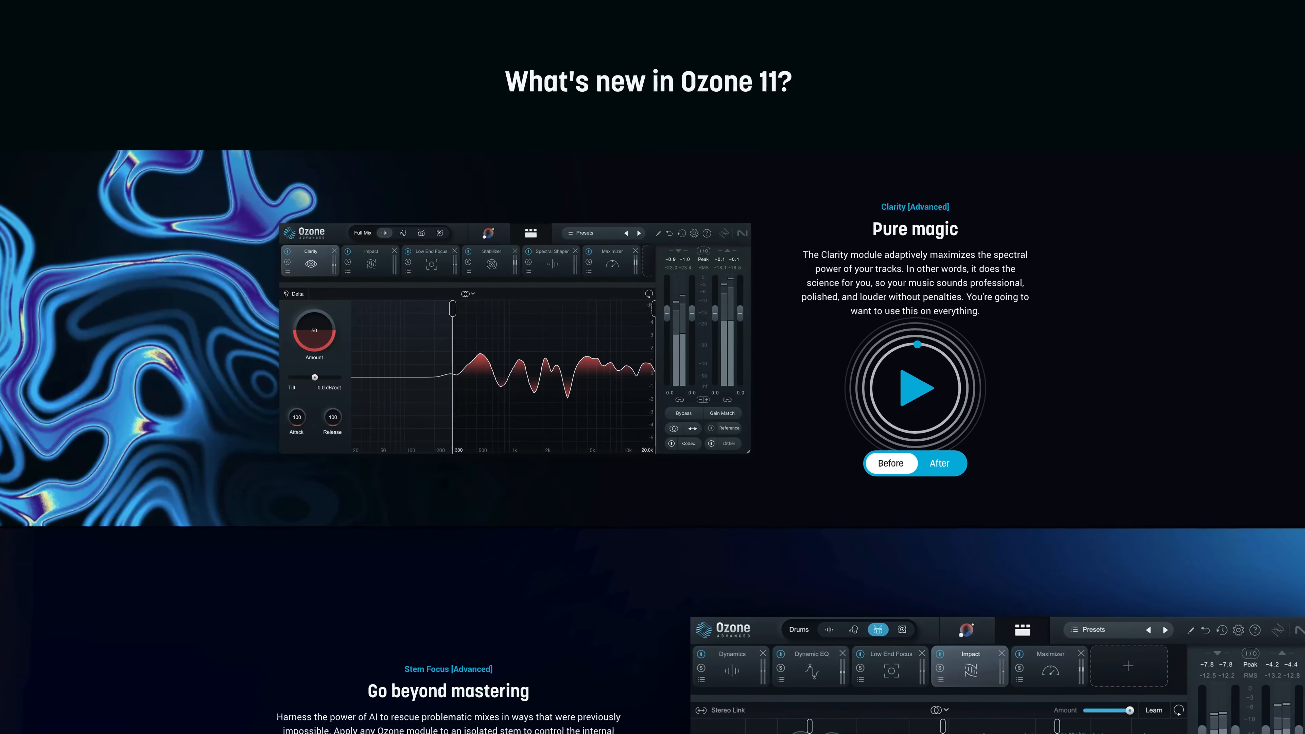
Scroll through the What's new in Ozone 11 section on the iZotope page.
scroll(down, 3)
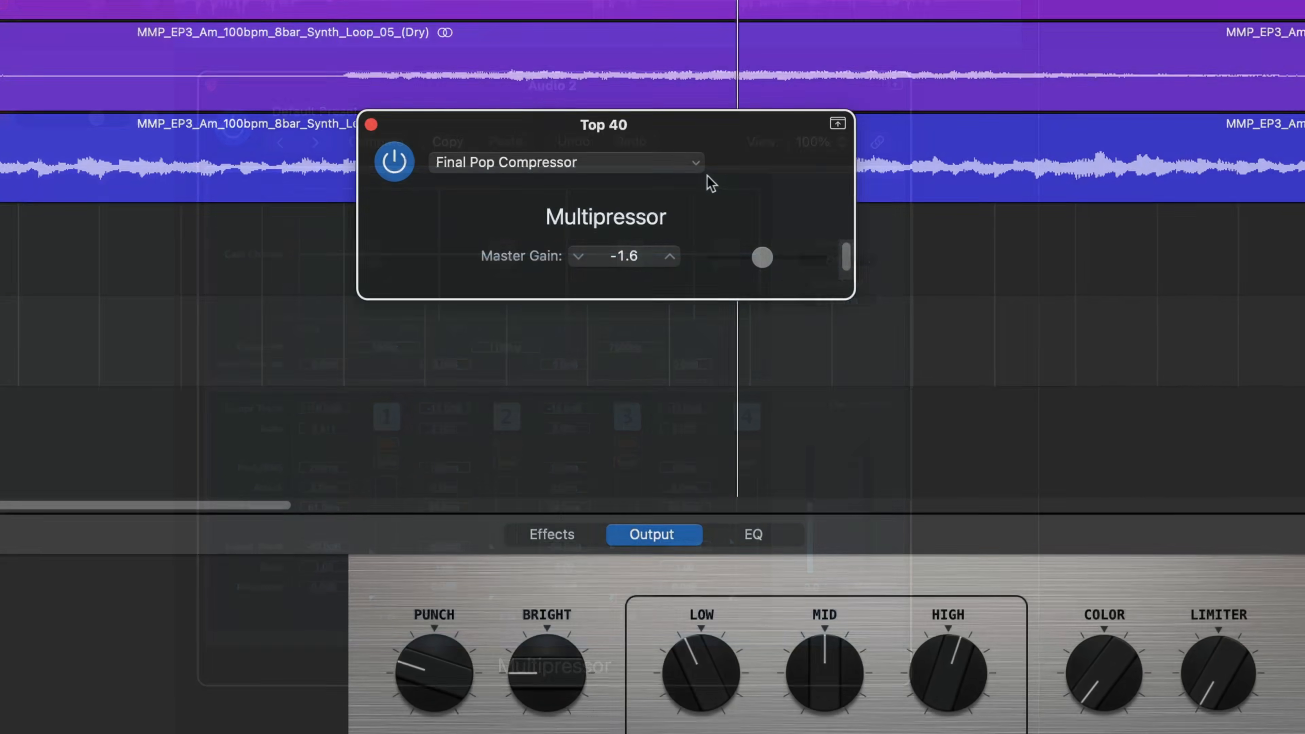
Load Extreme Deep Punch then Fast Attack 4-Band on the Multipressor, lowering master gain to -5.6.
click(566, 162)
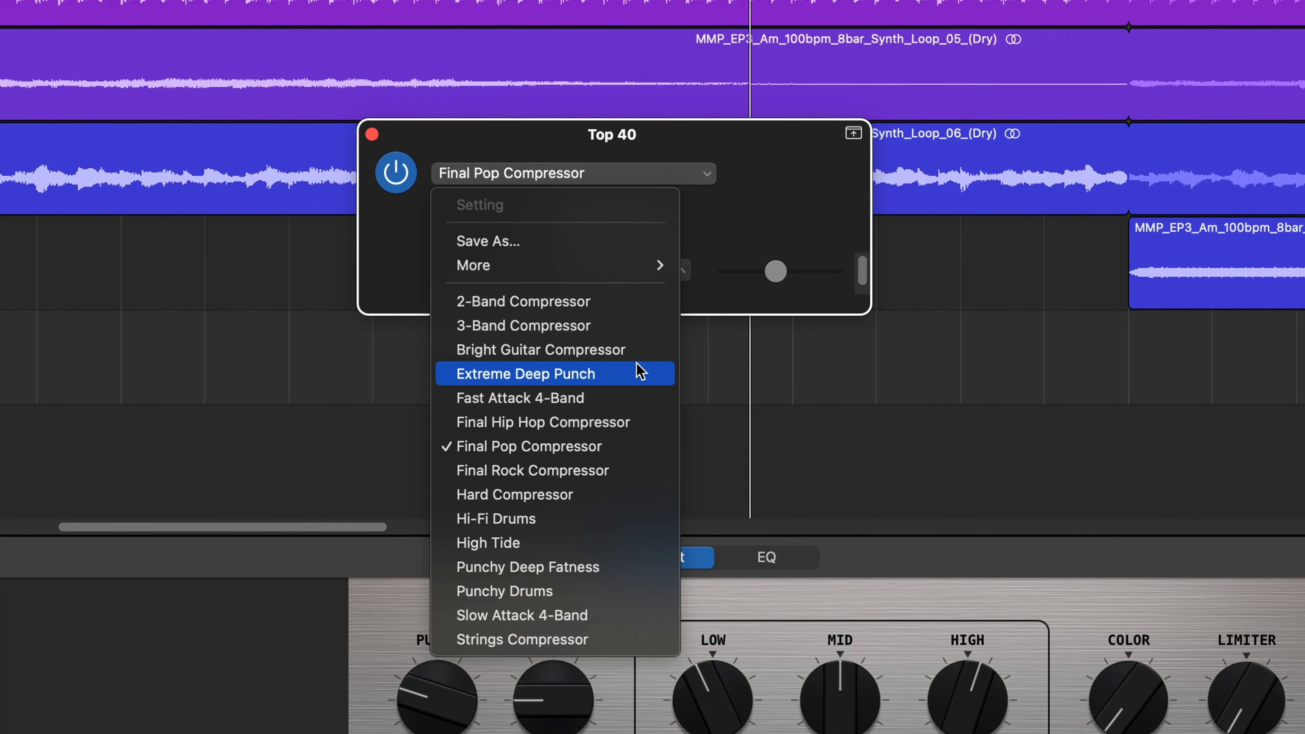
click(526, 374)
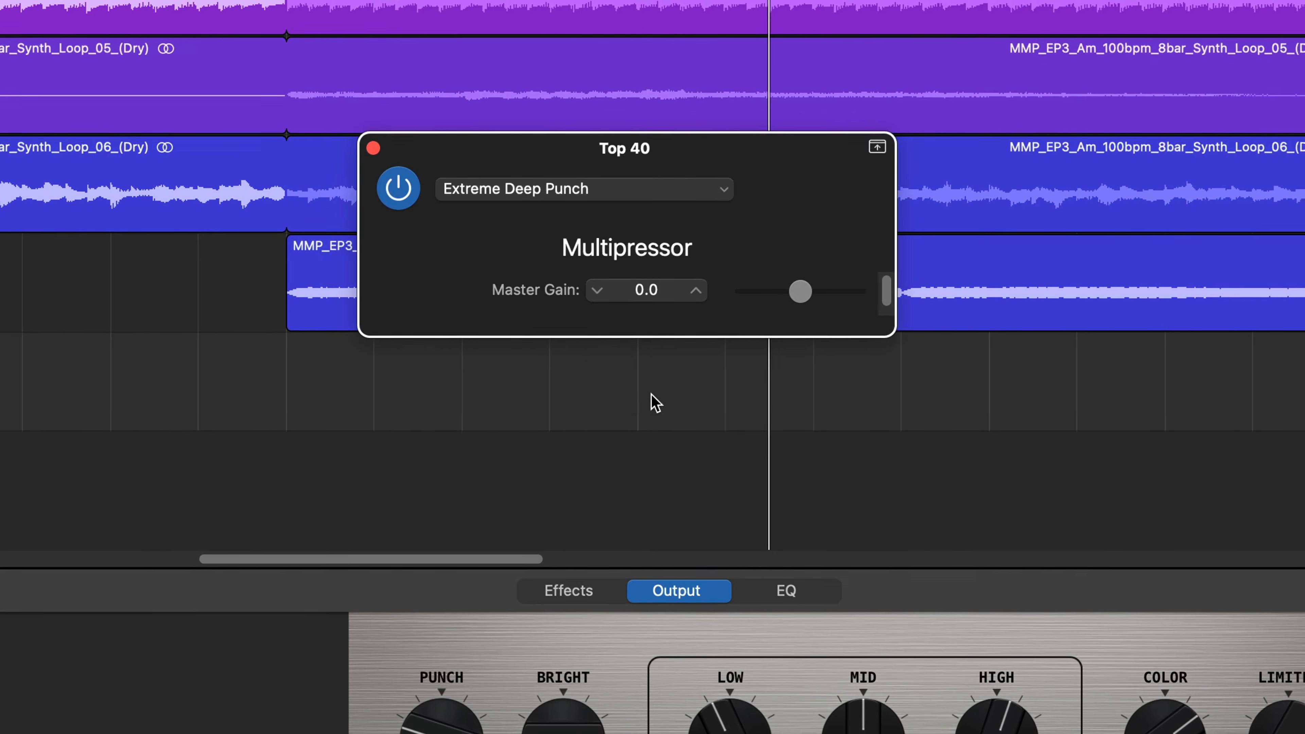
click(582, 188)
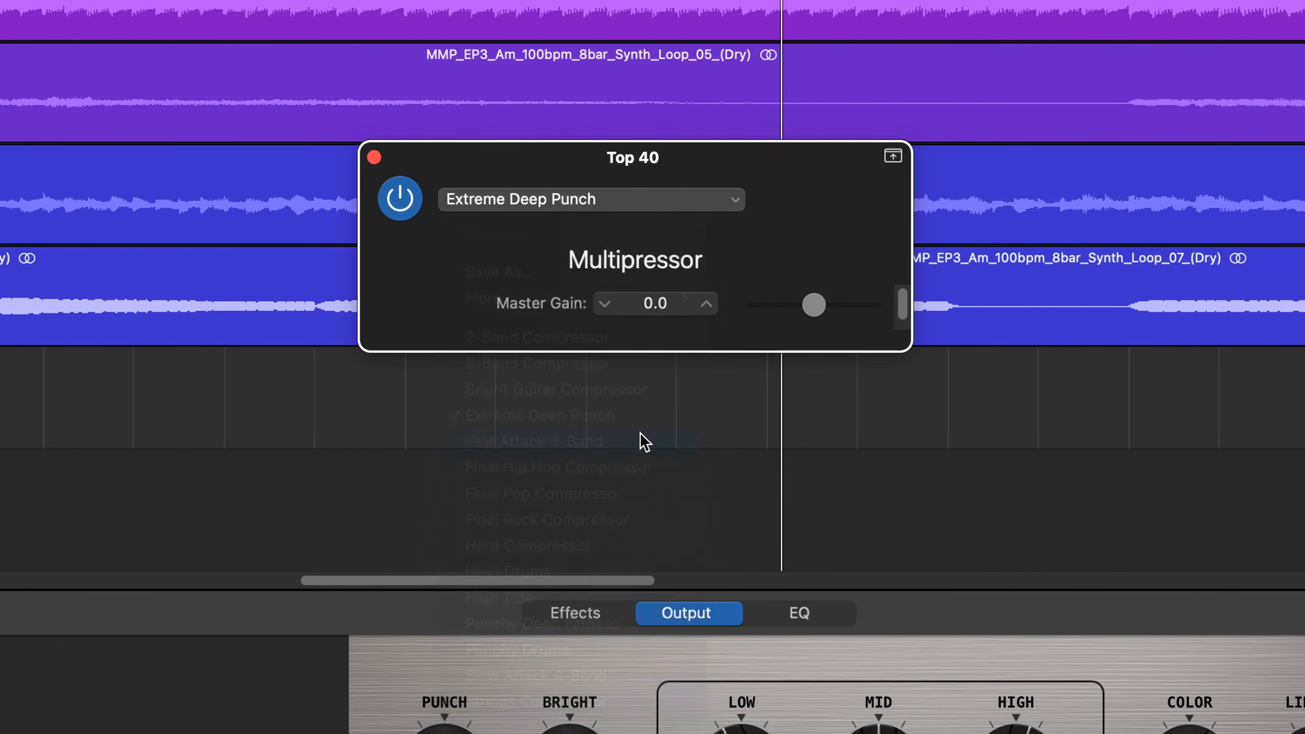
click(530, 441)
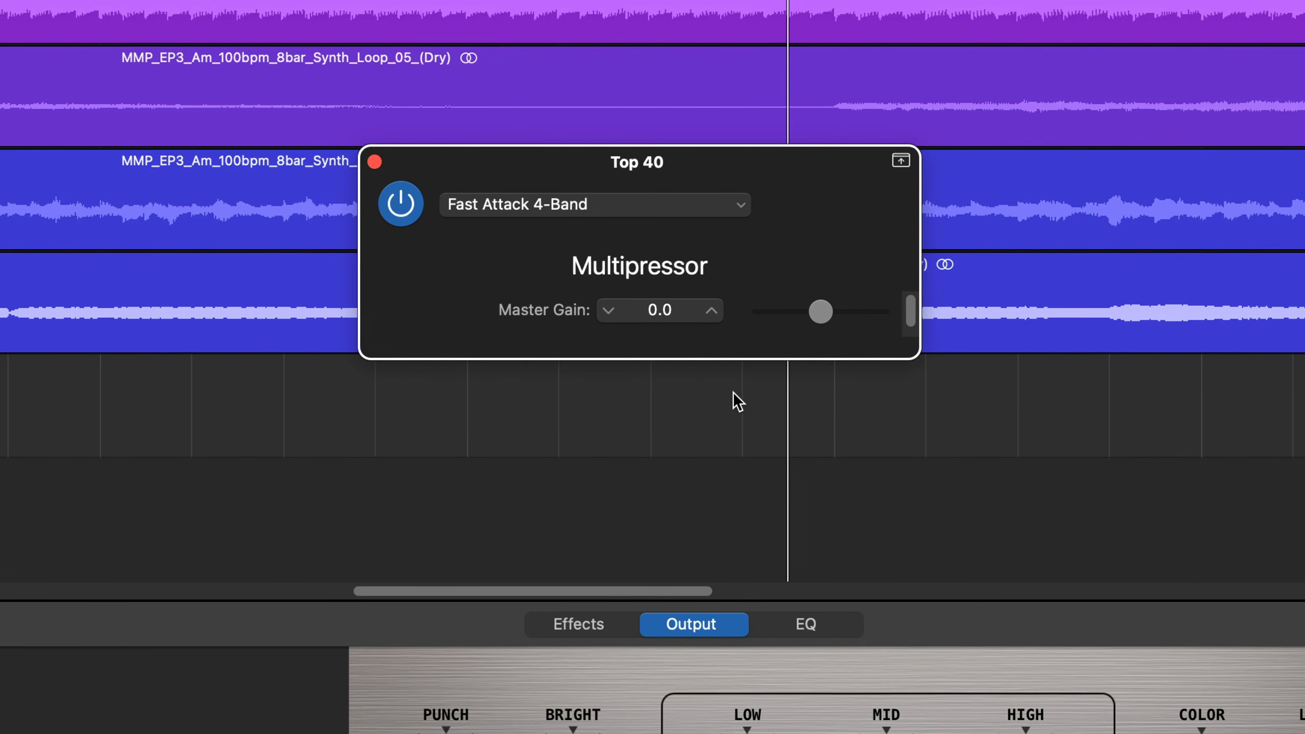
drag(820, 311, 820, 320)
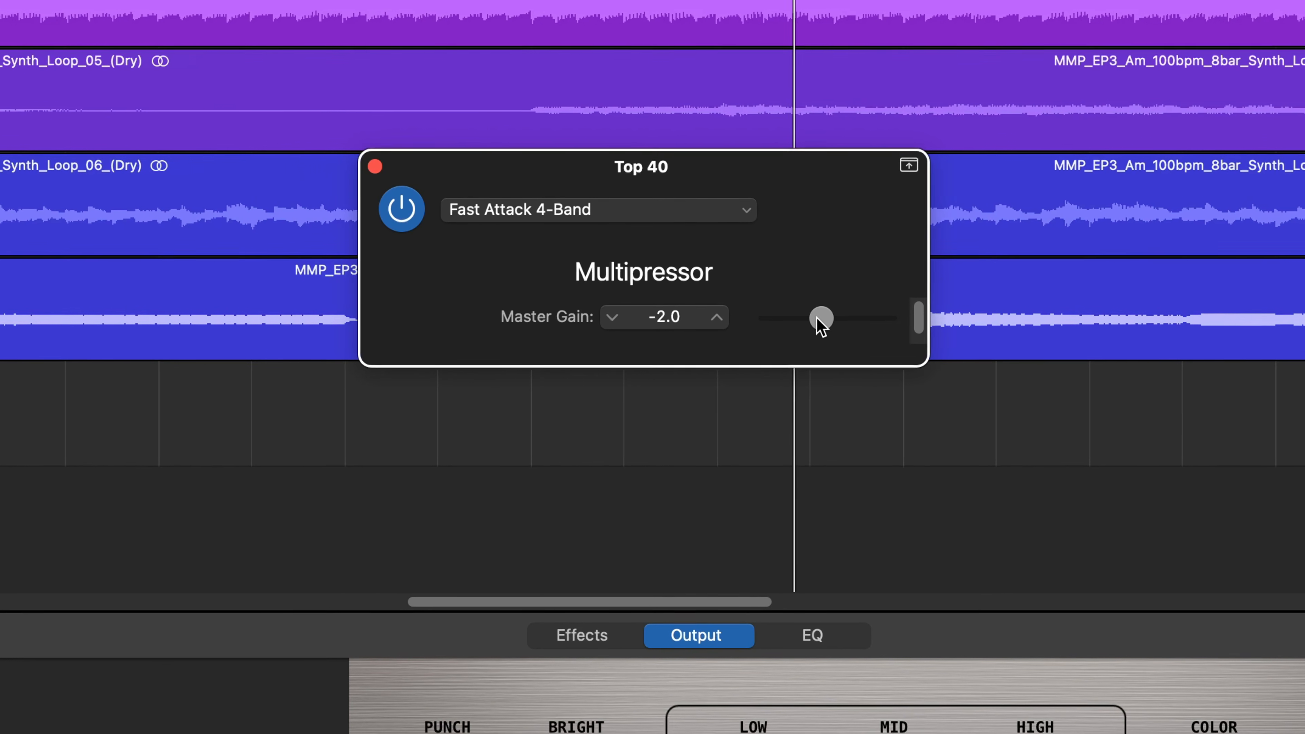
drag(821, 318, 822, 325)
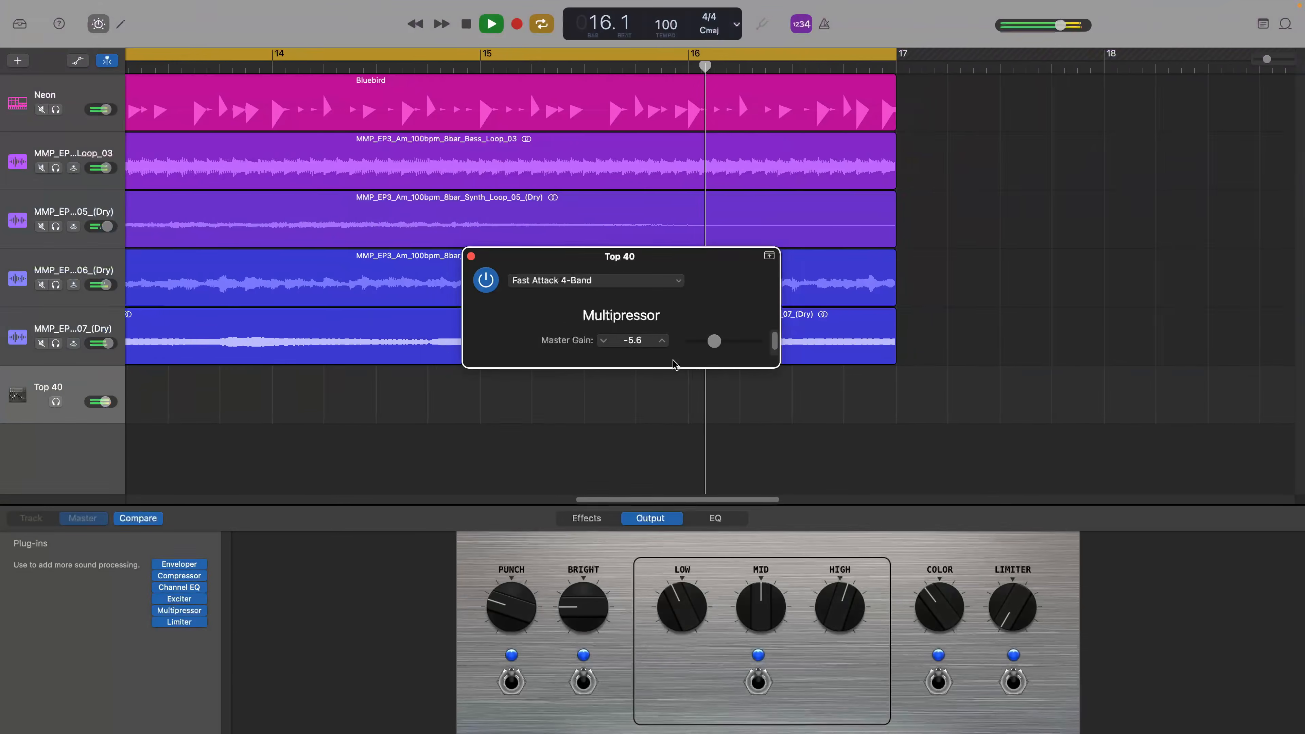
Audition High Tide, then settle on Slow Attack 4-Band and adjust the master gain.
click(594, 279)
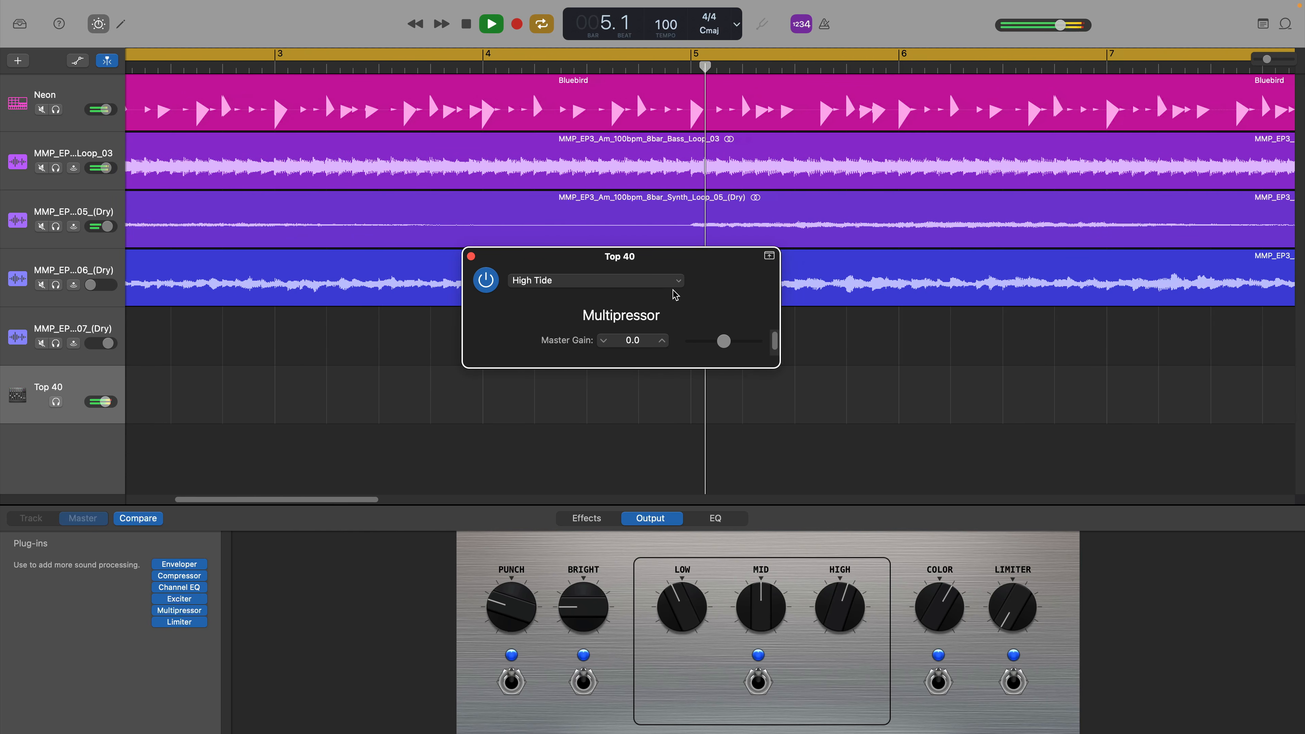
click(596, 280)
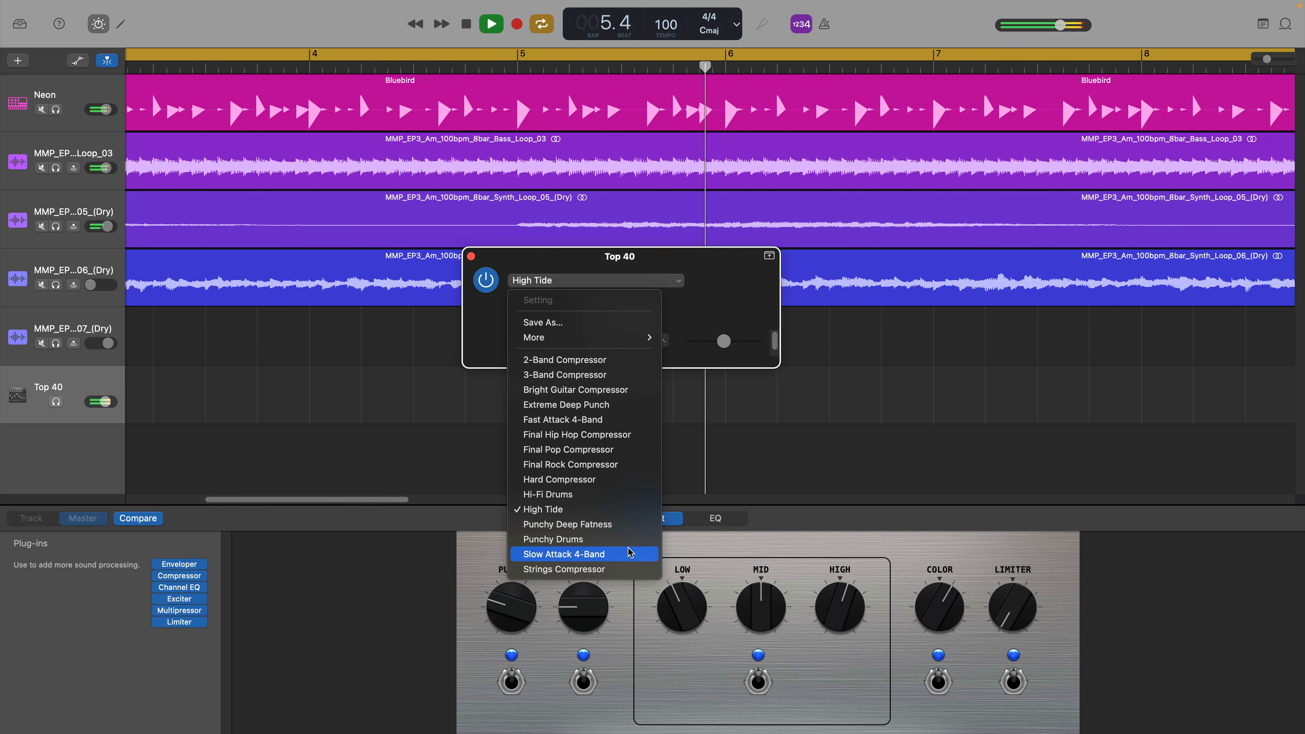
click(563, 555)
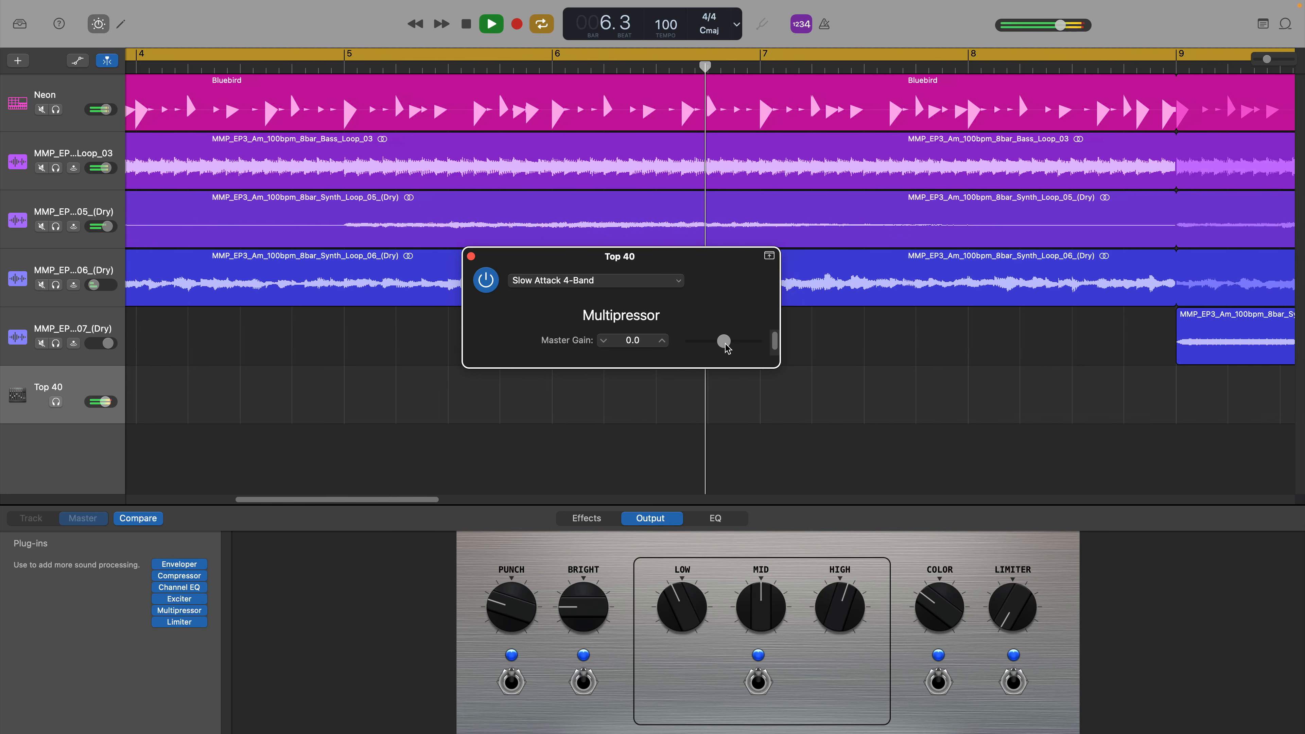
drag(723, 342, 718, 341)
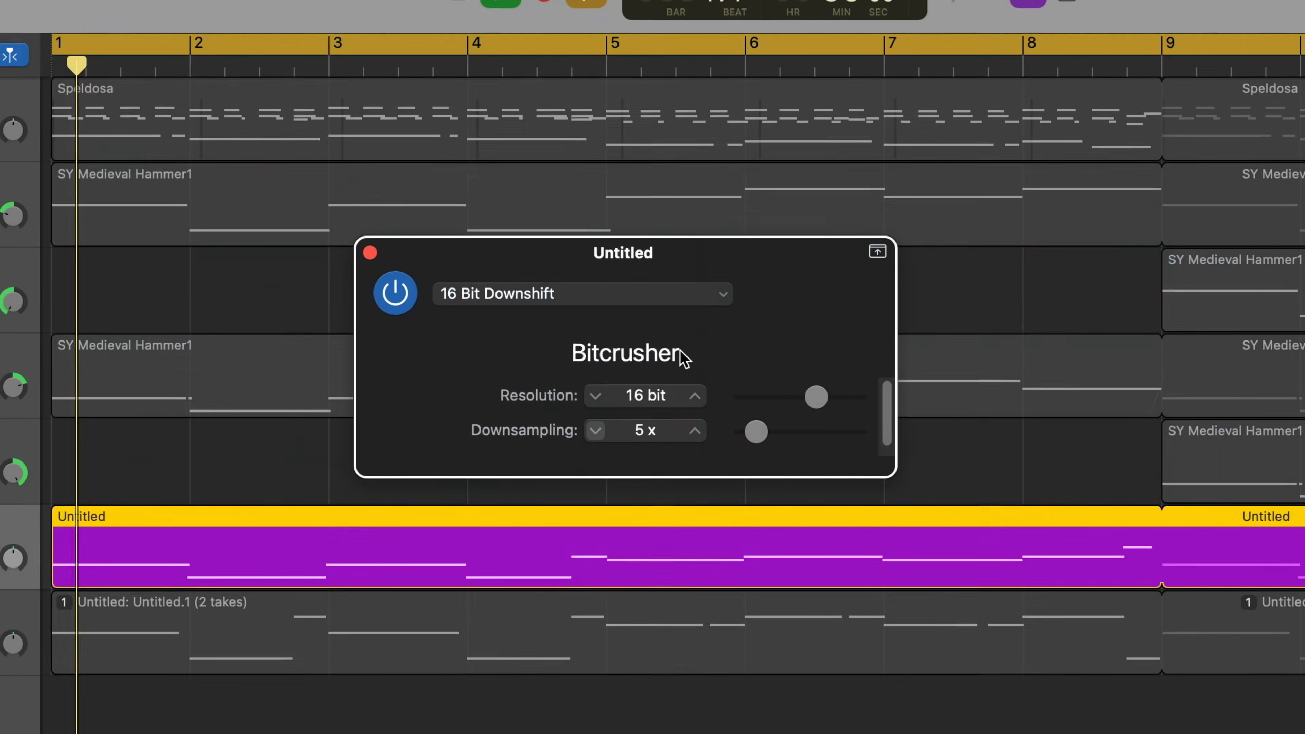
Load the AM Radio Bitcrusher preset and raise its downsampling to 4x.
click(596, 396)
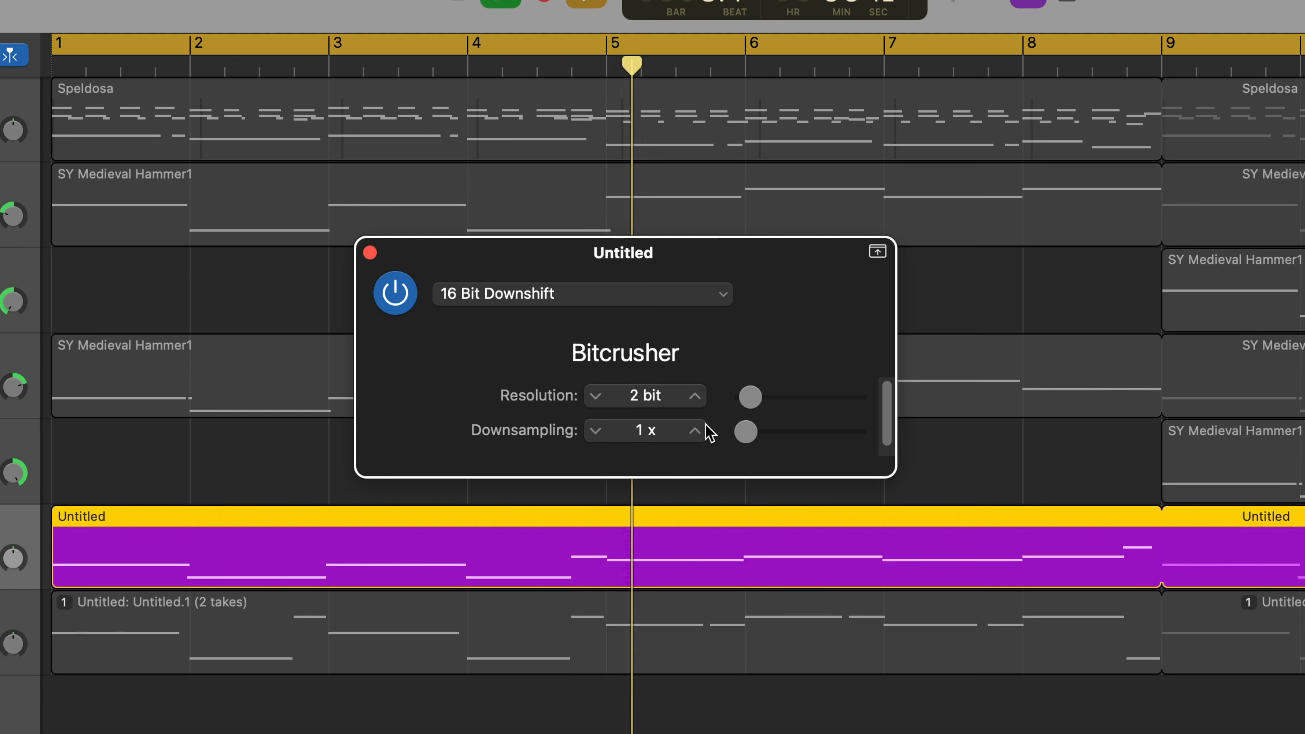
click(696, 430)
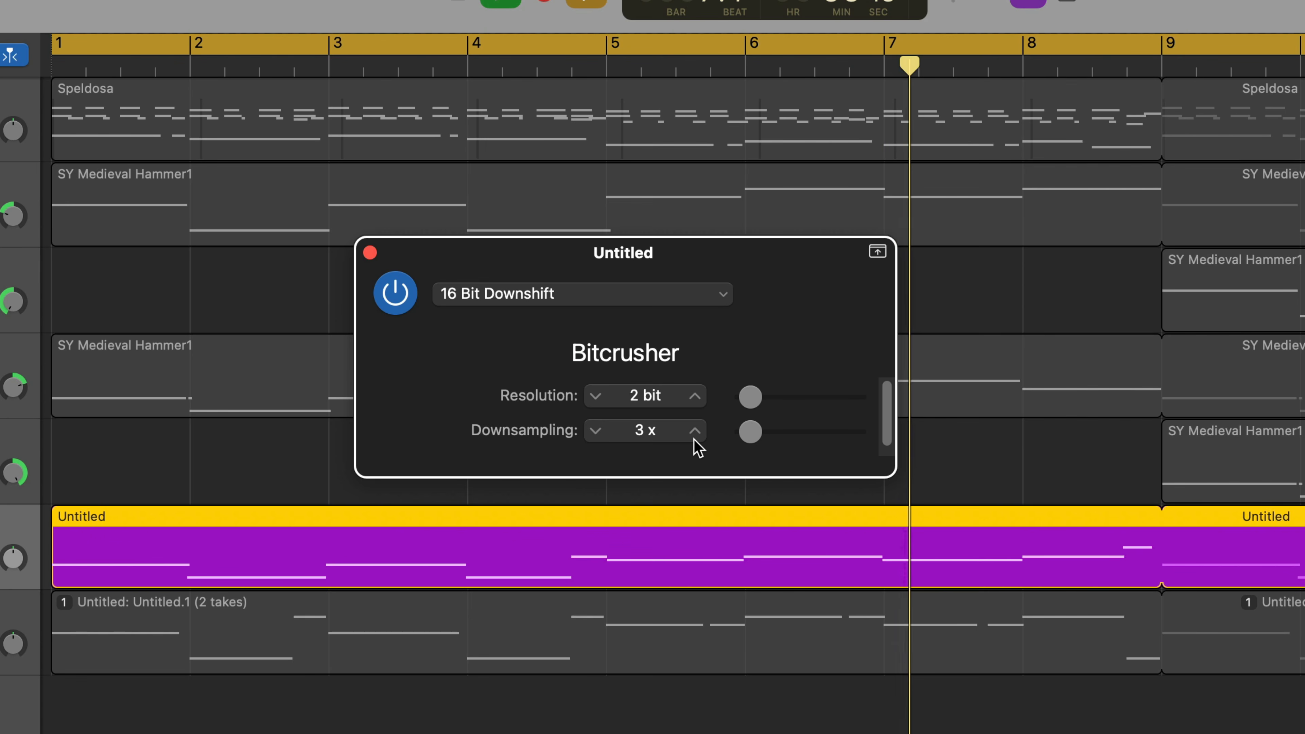
click(696, 424)
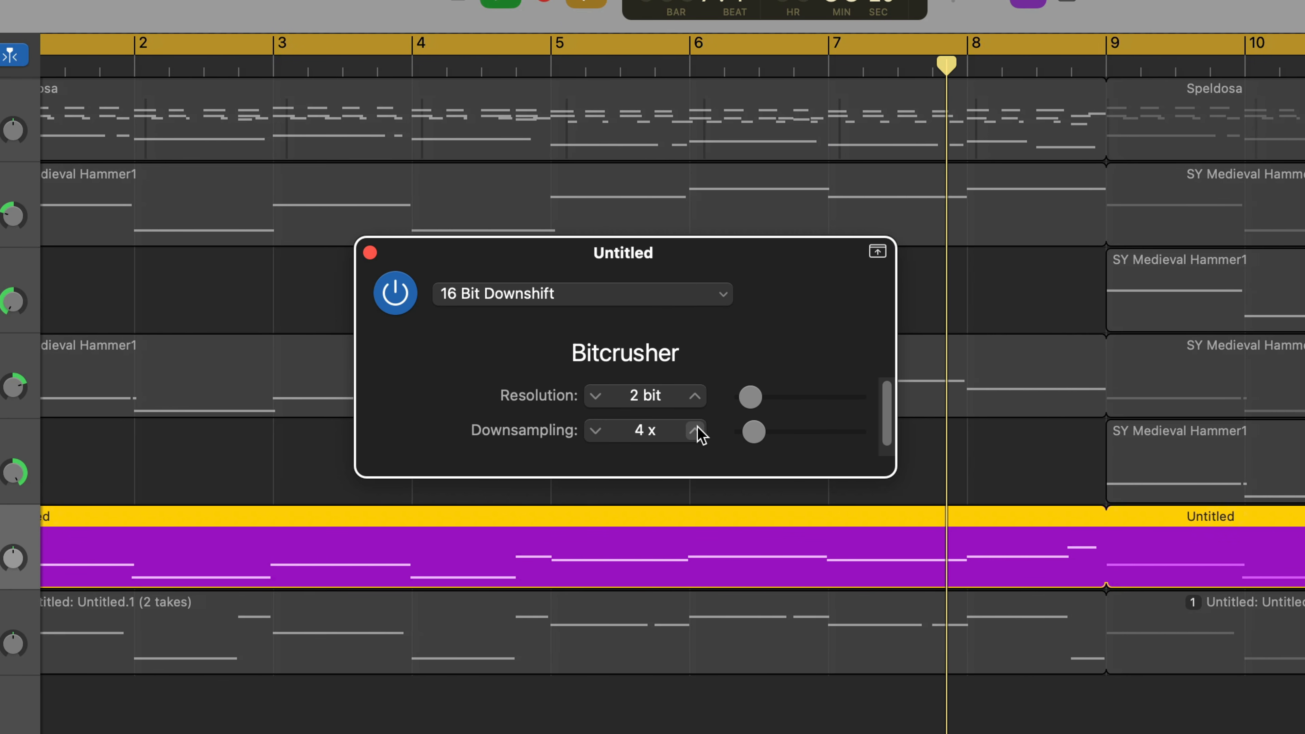
scroll(right, 3)
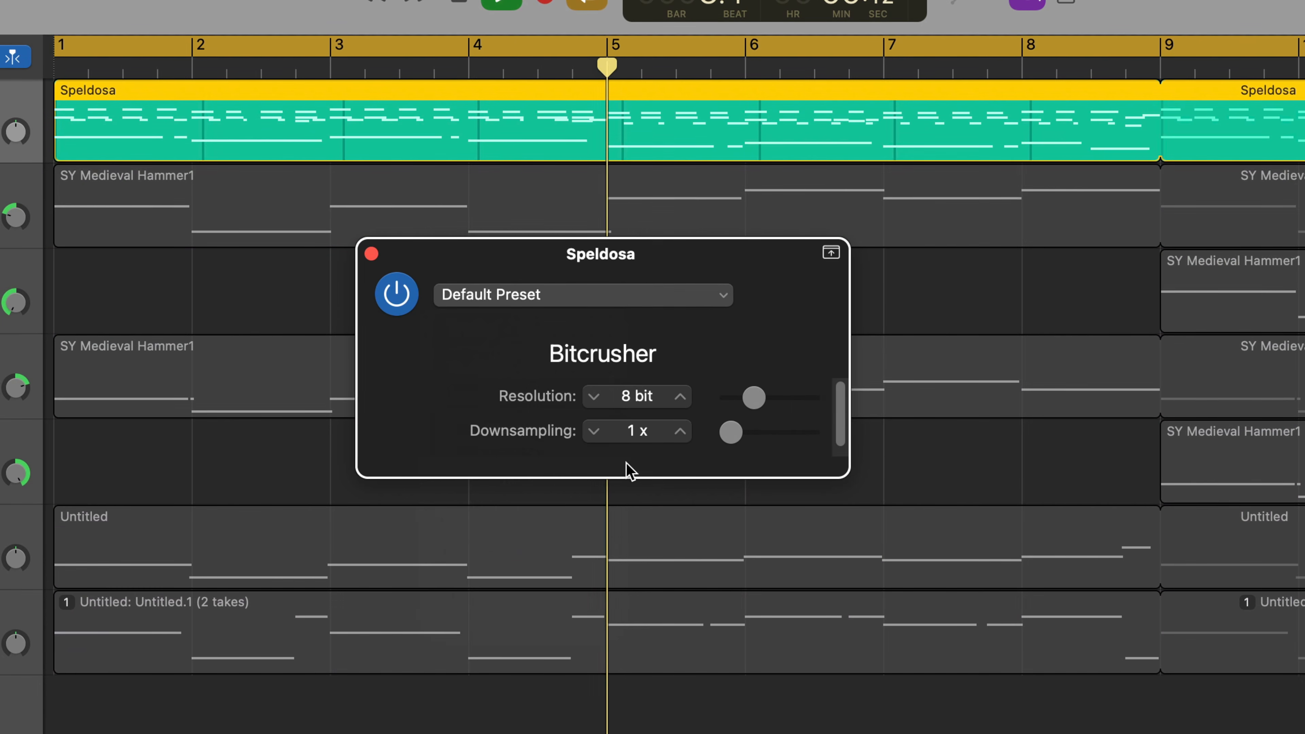
Try the Rough Crunch and 8-Bit Classic Bitcrusher presets, then load Chipped Bits.
click(583, 294)
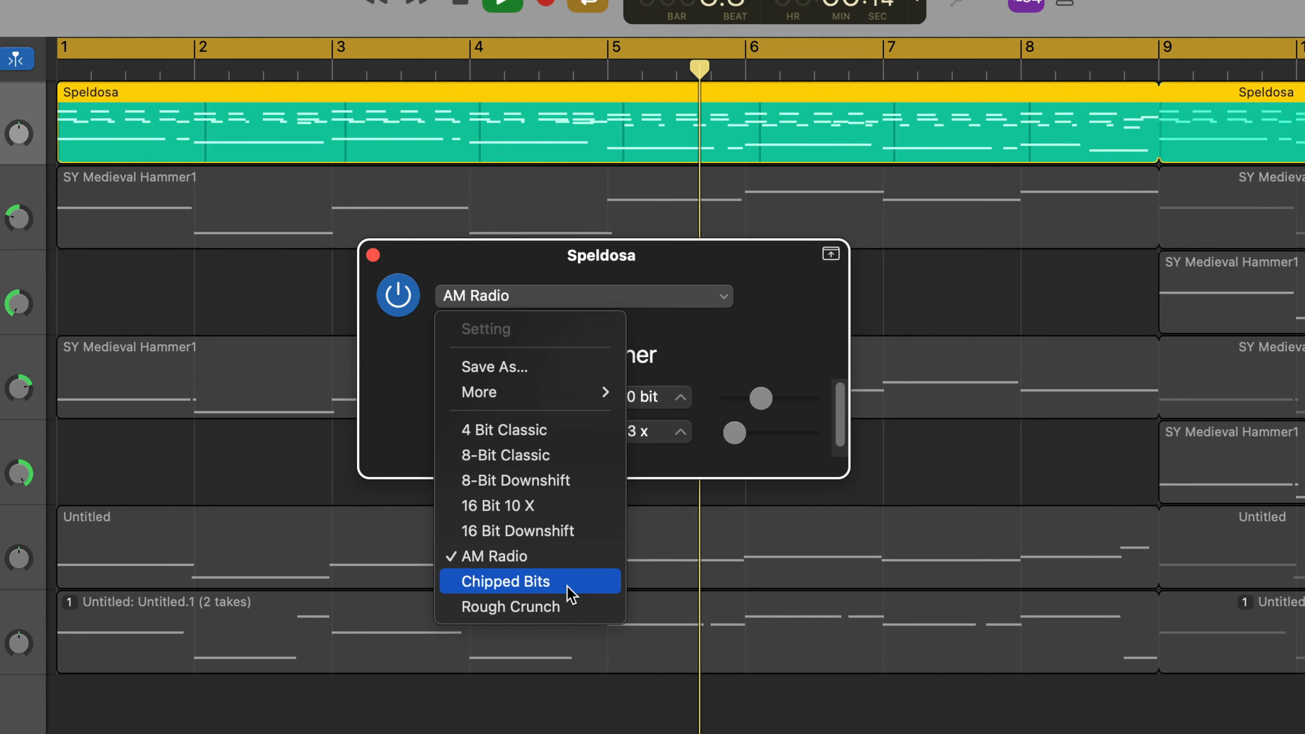
click(511, 607)
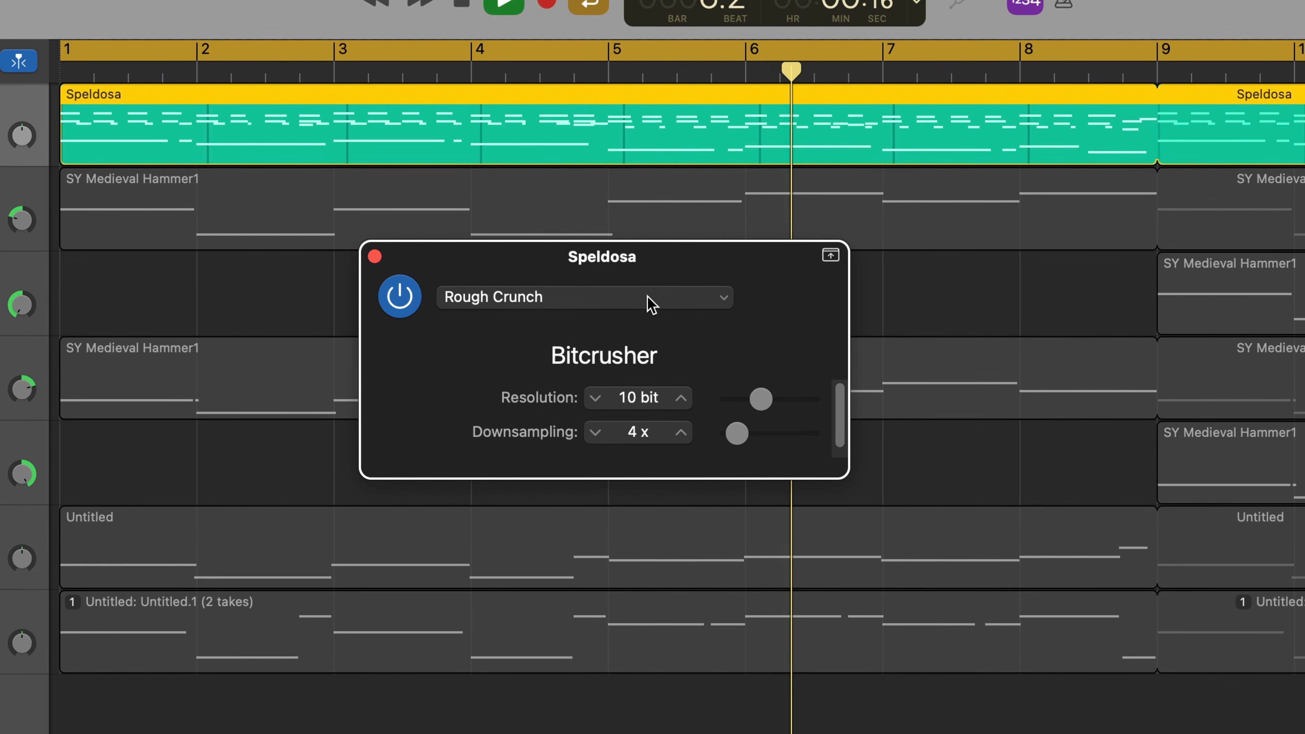
click(582, 297)
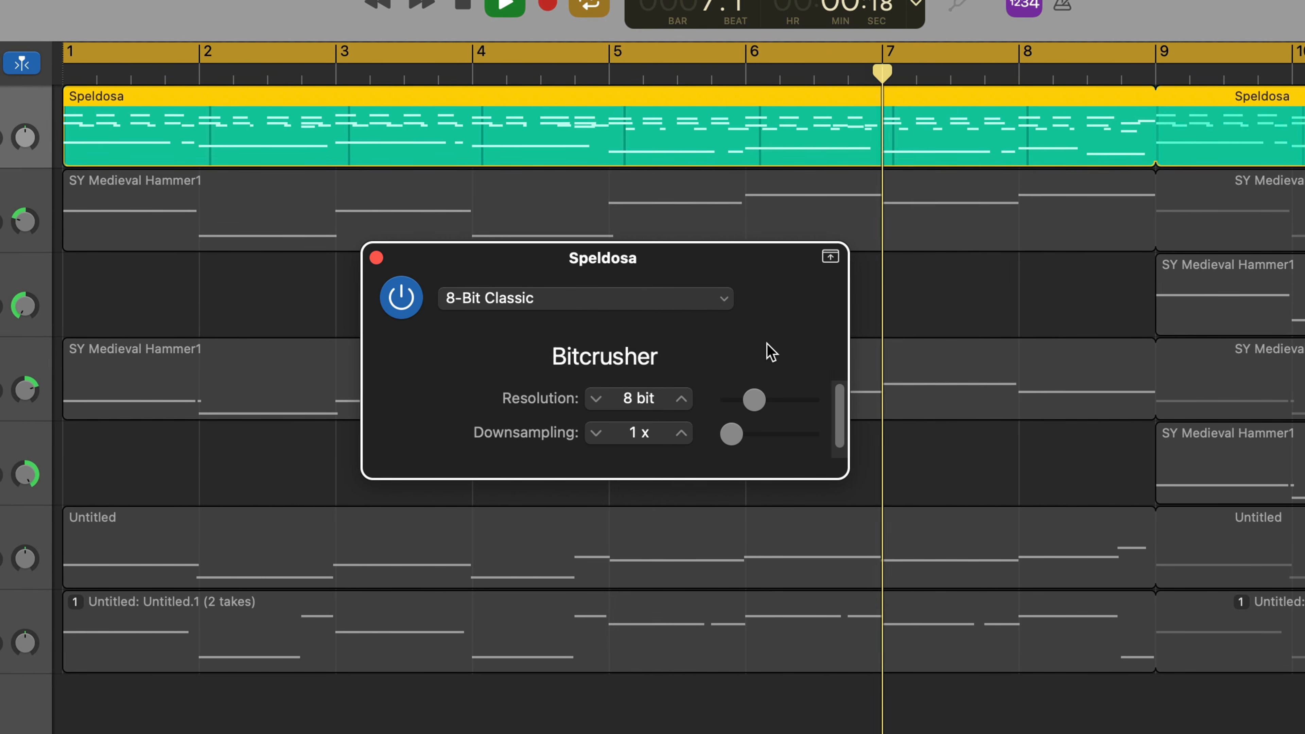
click(584, 298)
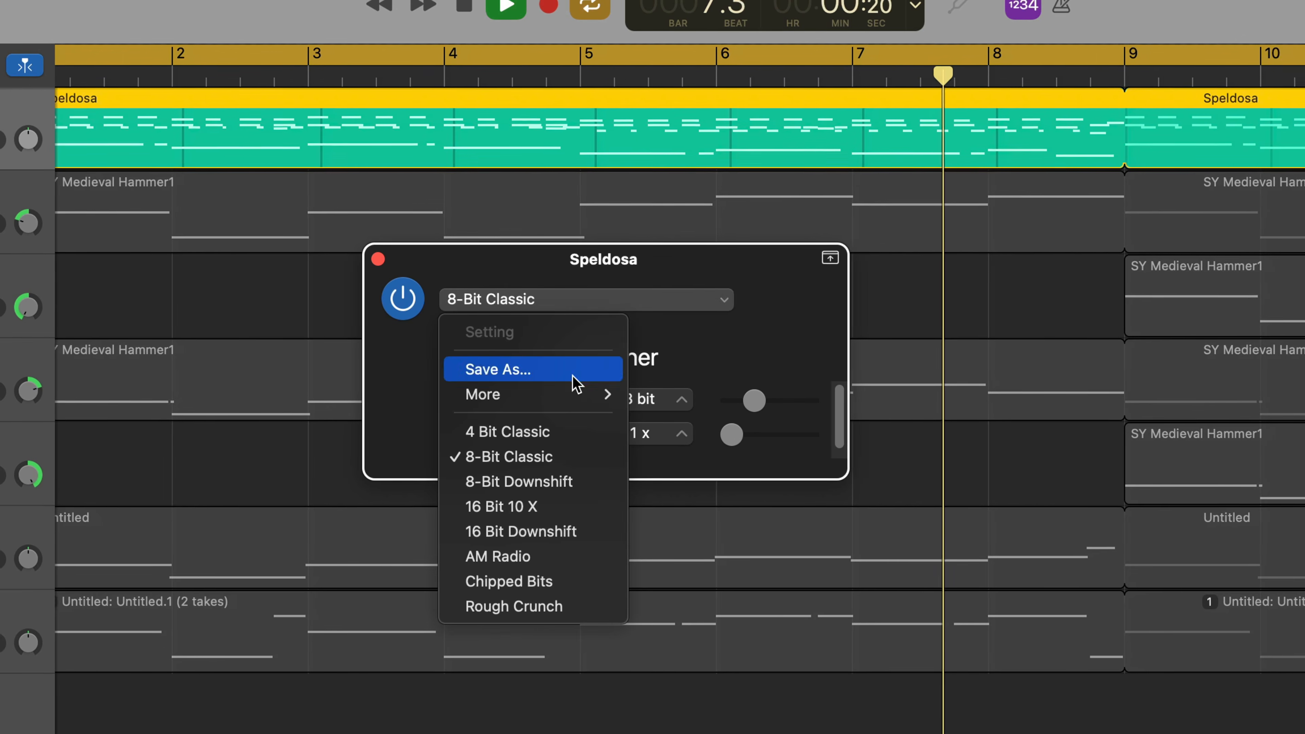
click(507, 433)
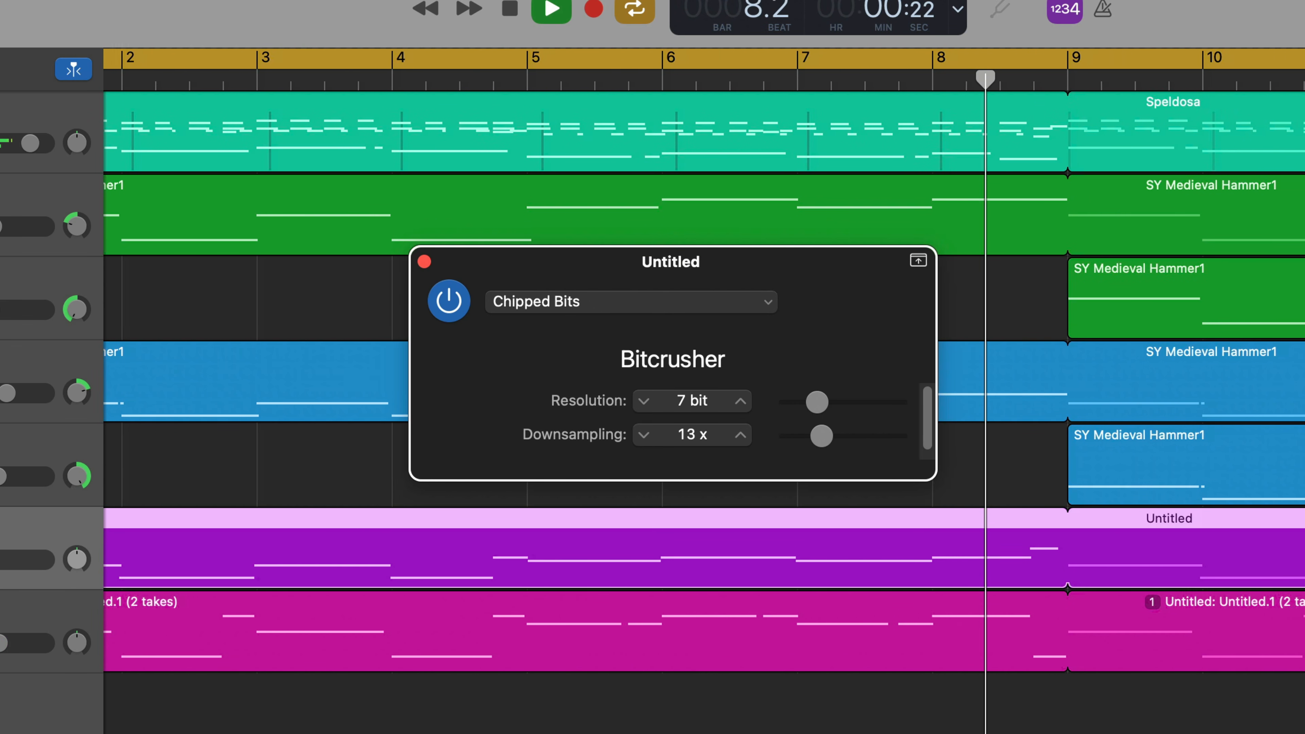
Set the Chipped Bits bitcrusher to 8 bit resolution and push downsampling up to 19x.
click(738, 396)
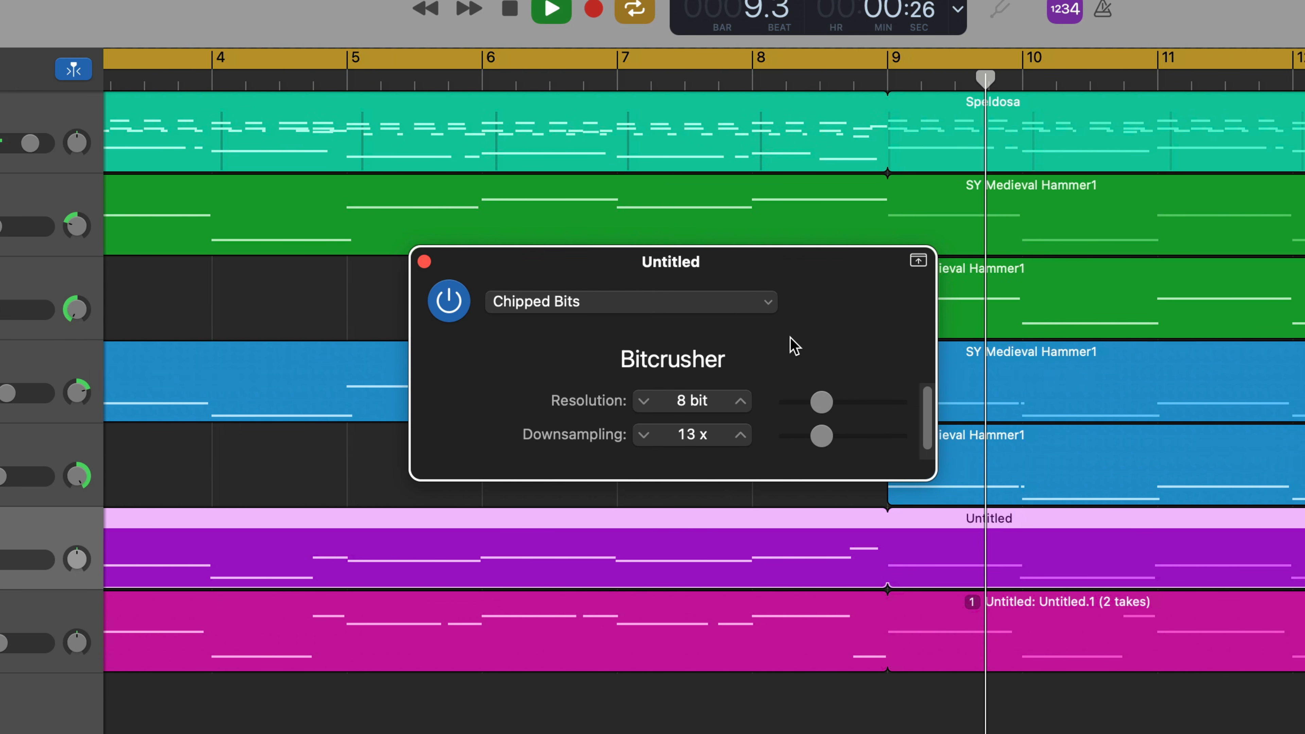
click(737, 427)
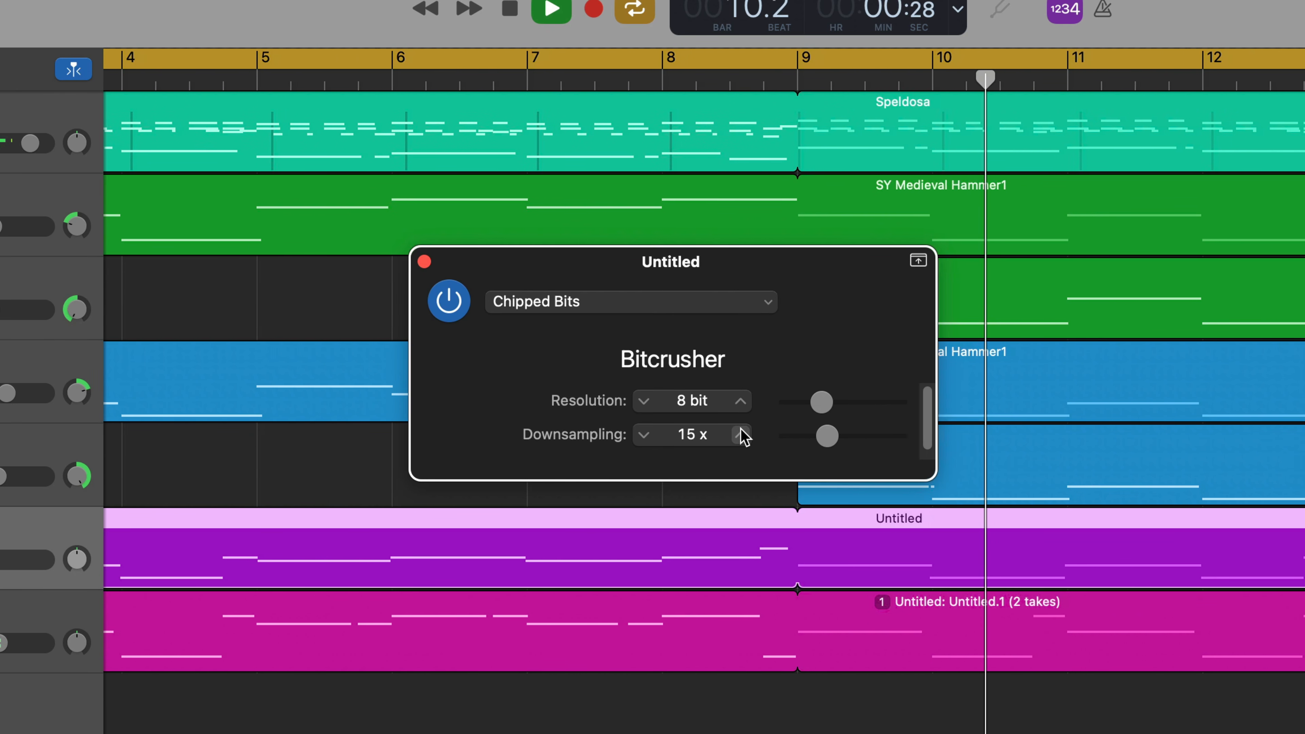
click(740, 427)
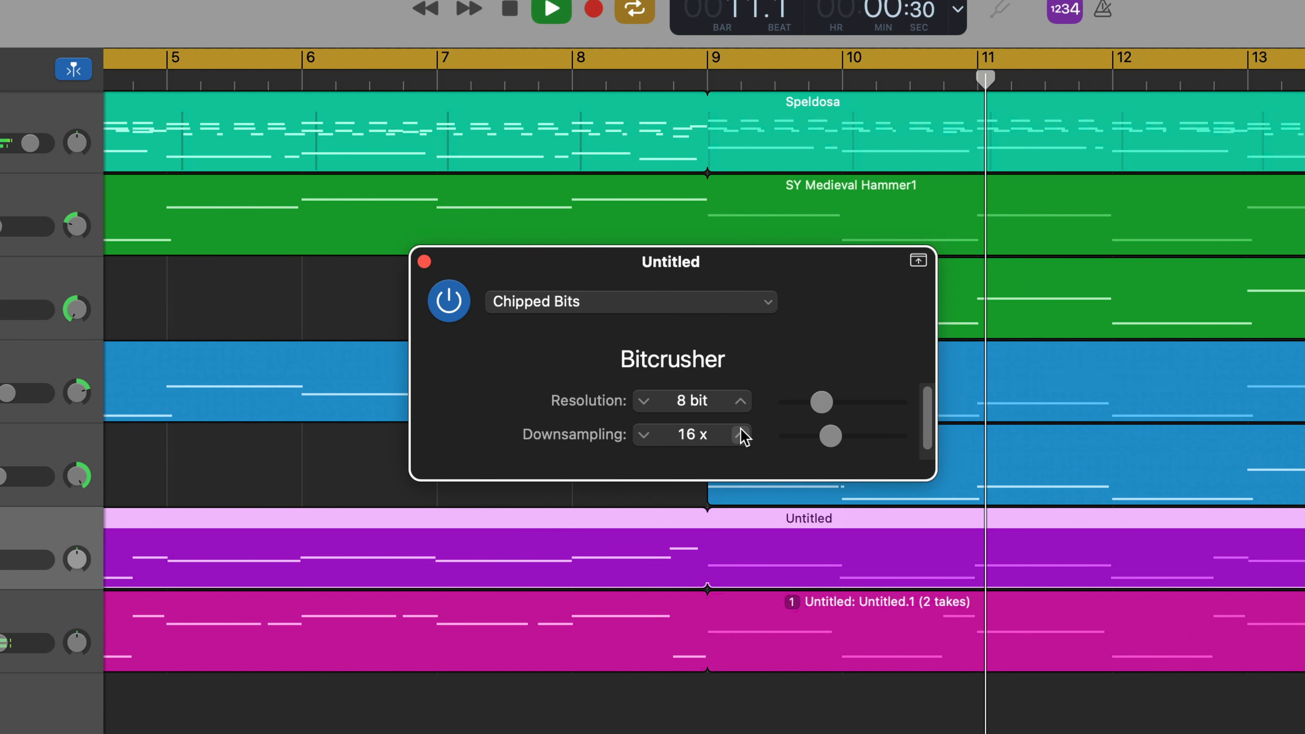
click(741, 440)
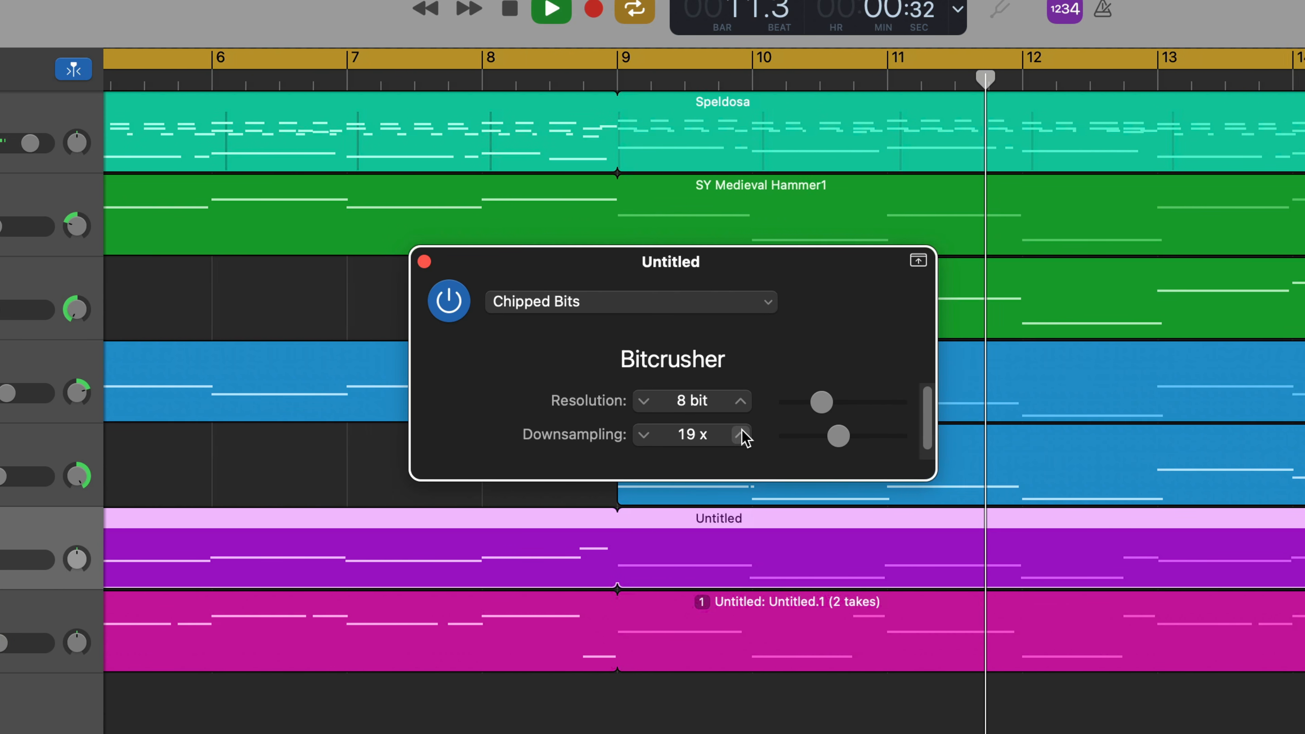
click(743, 427)
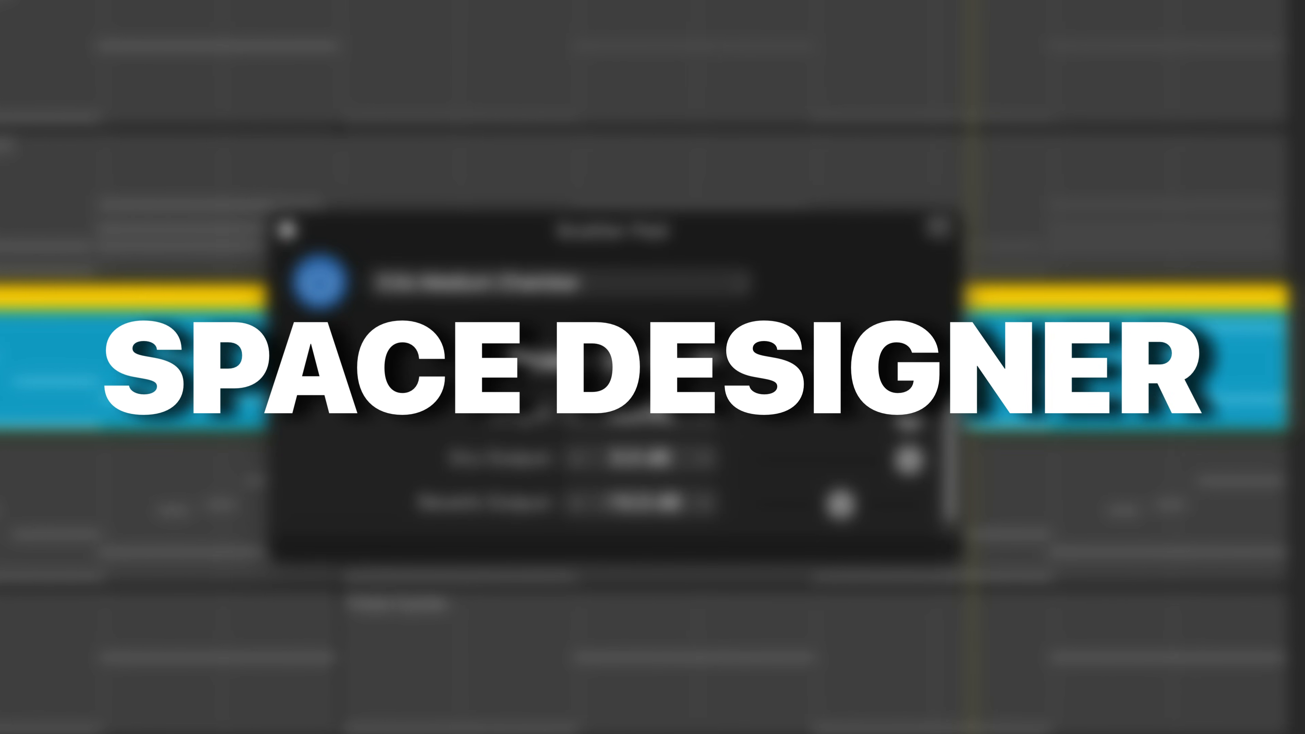
mouse_move(187, 685)
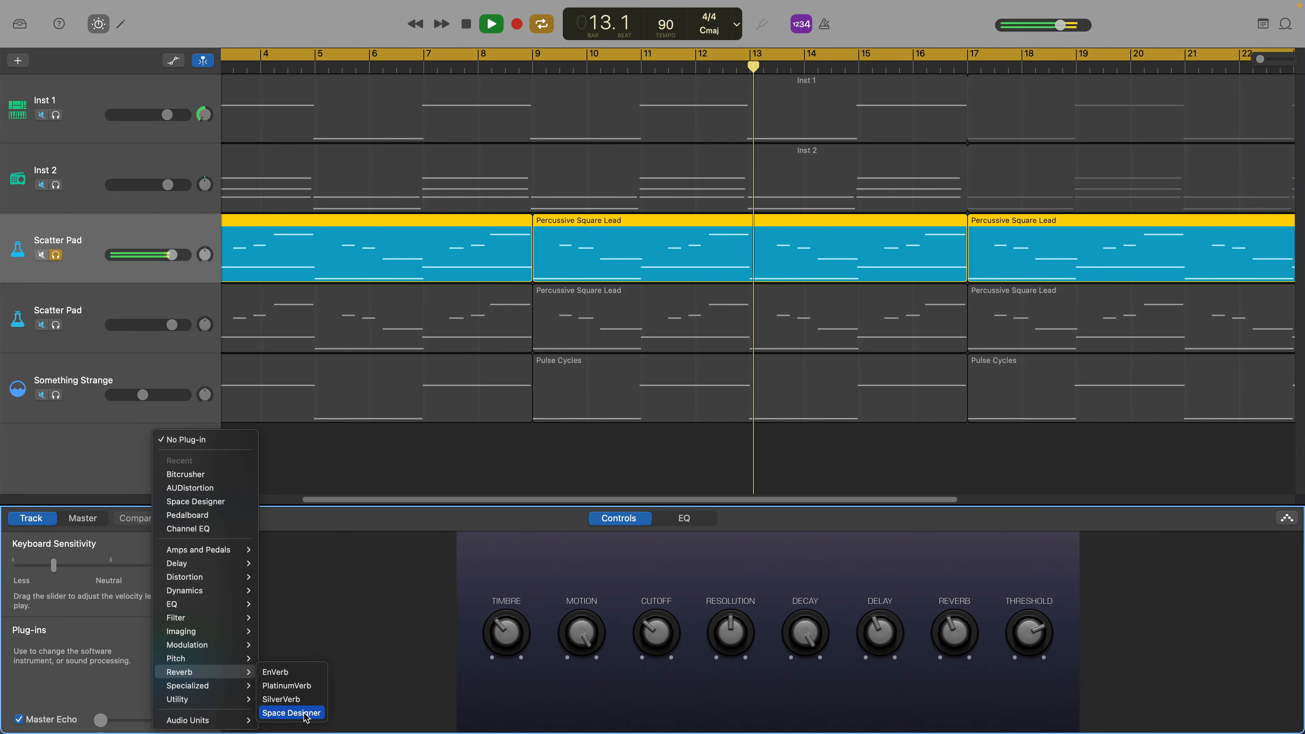
Add Space Designer reverb to Scatter Pad with the Big Cave outdoor preset.
click(292, 712)
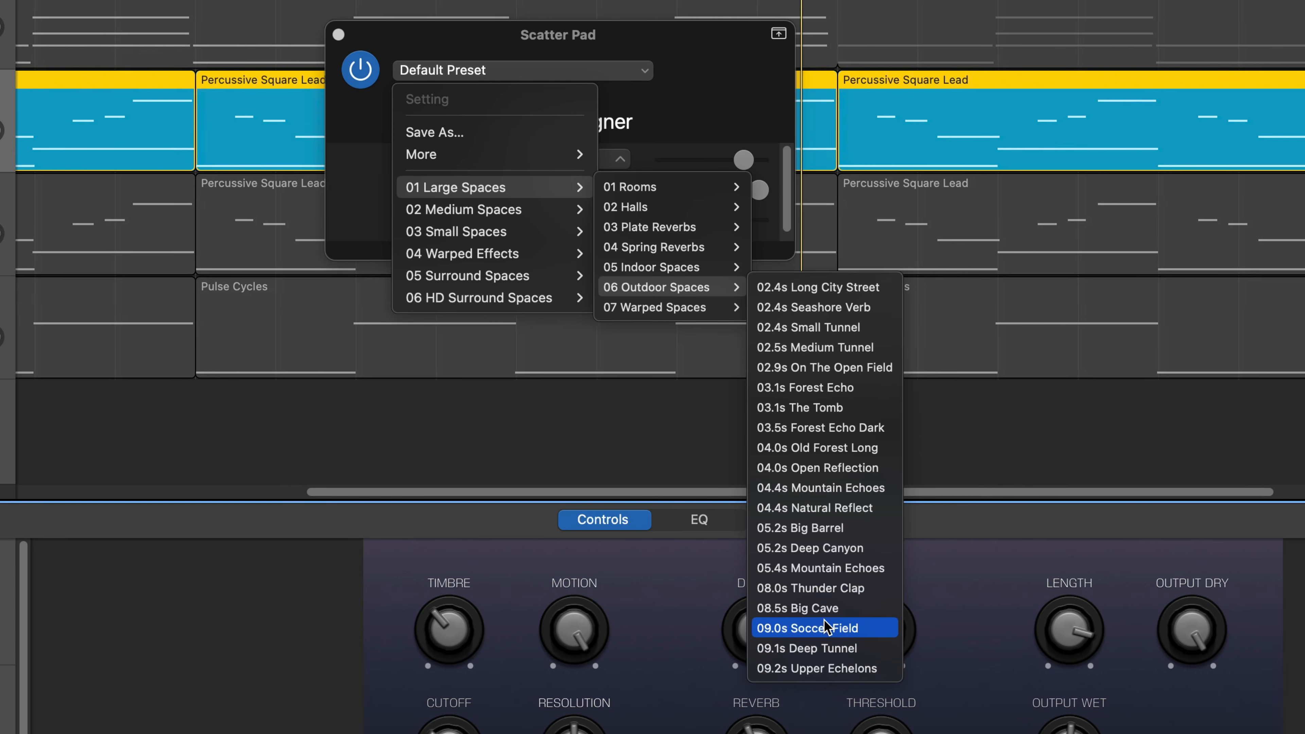
click(796, 608)
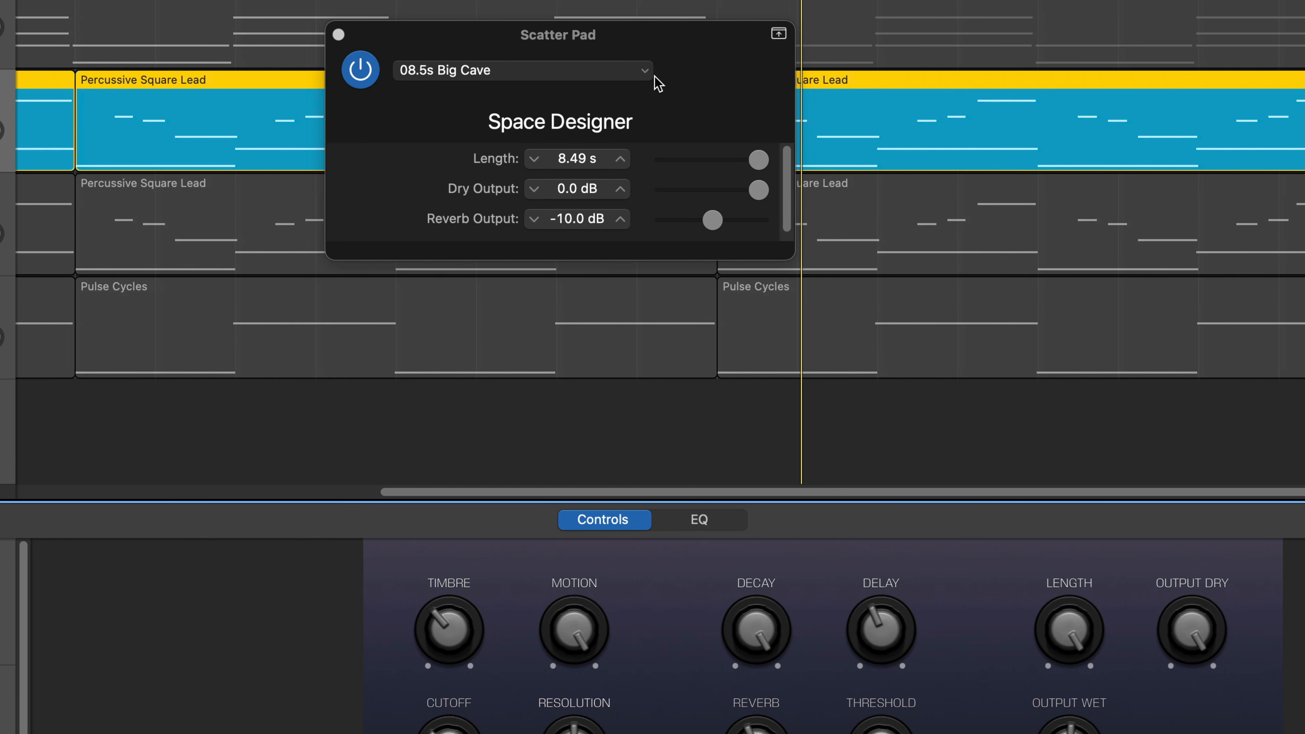
click(522, 70)
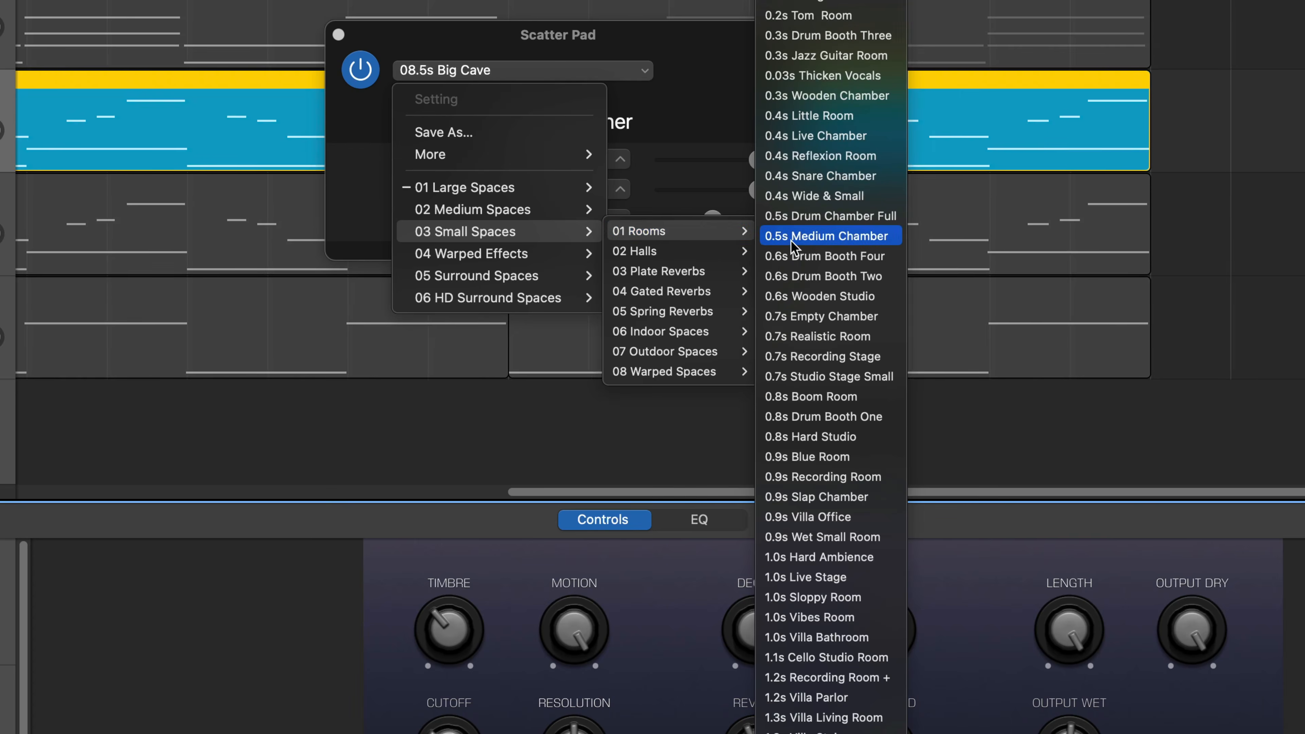
Switch the reverb to the 0.5s Medium Chamber room preset, then browse the warped spaces.
click(828, 236)
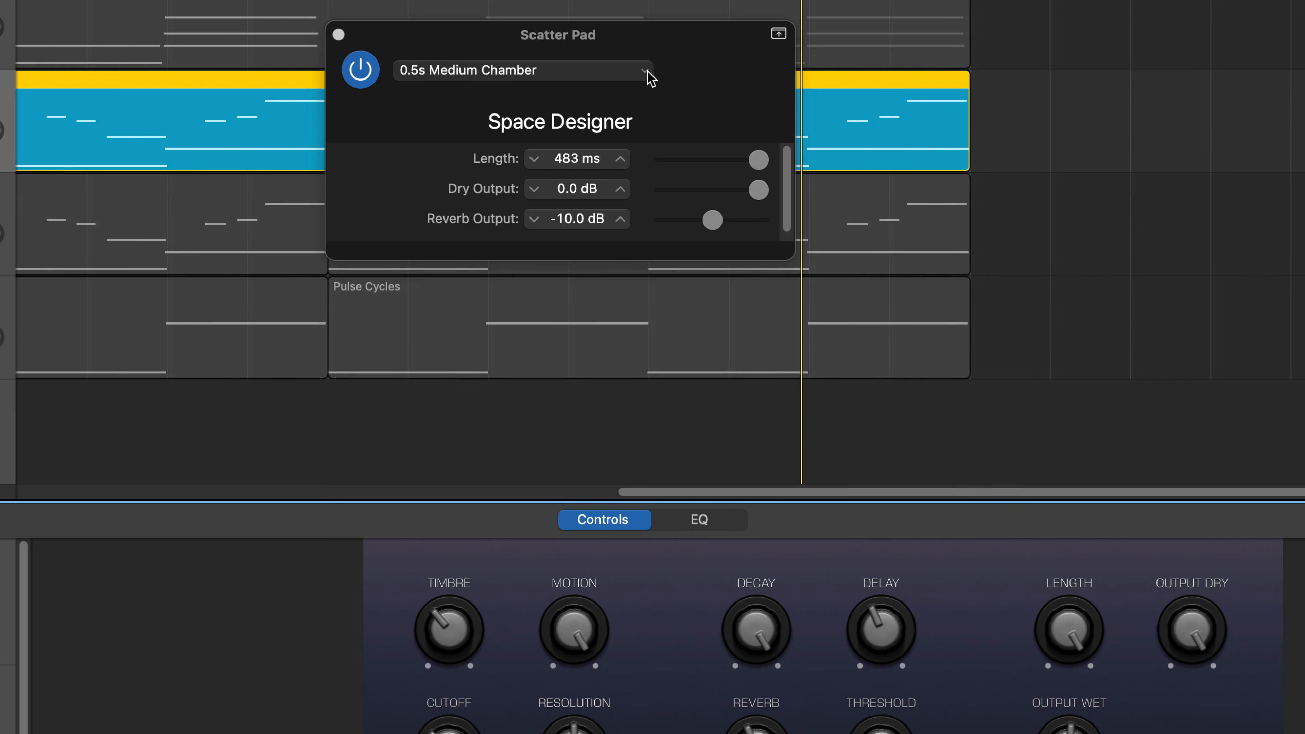
click(645, 71)
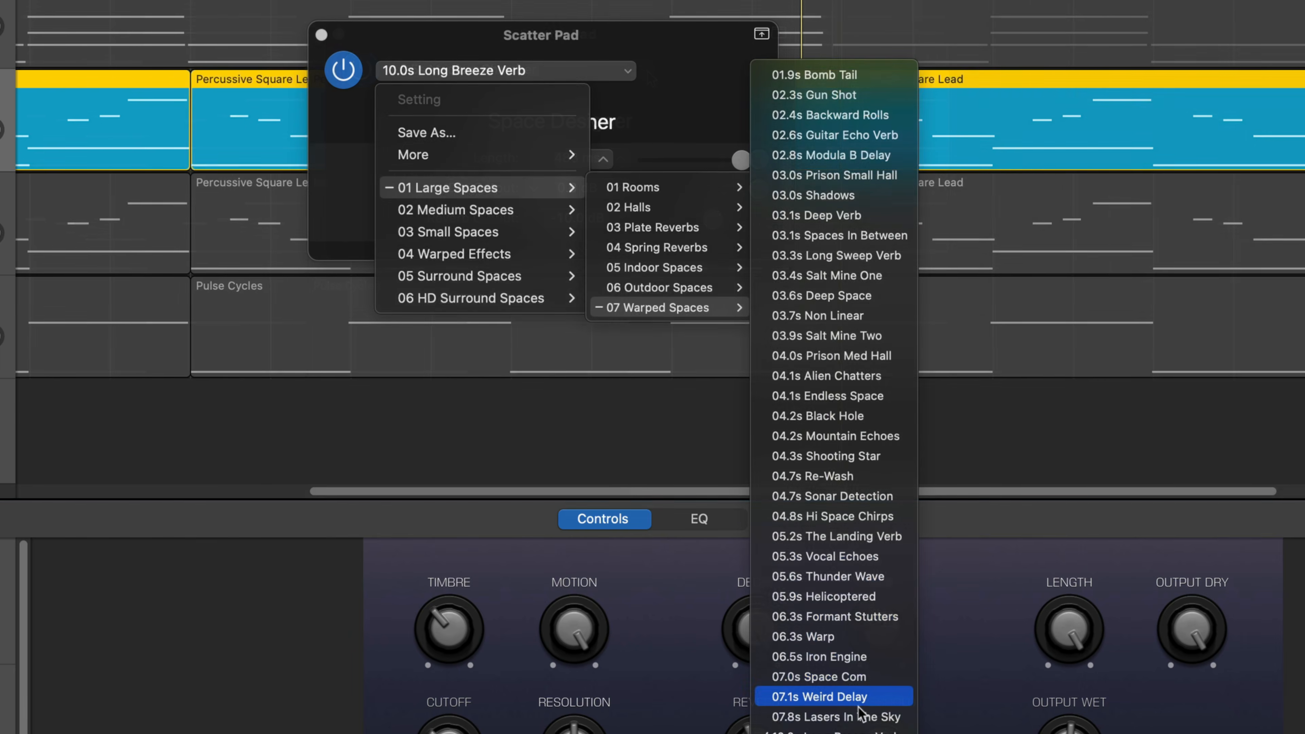
mouse_move(855, 616)
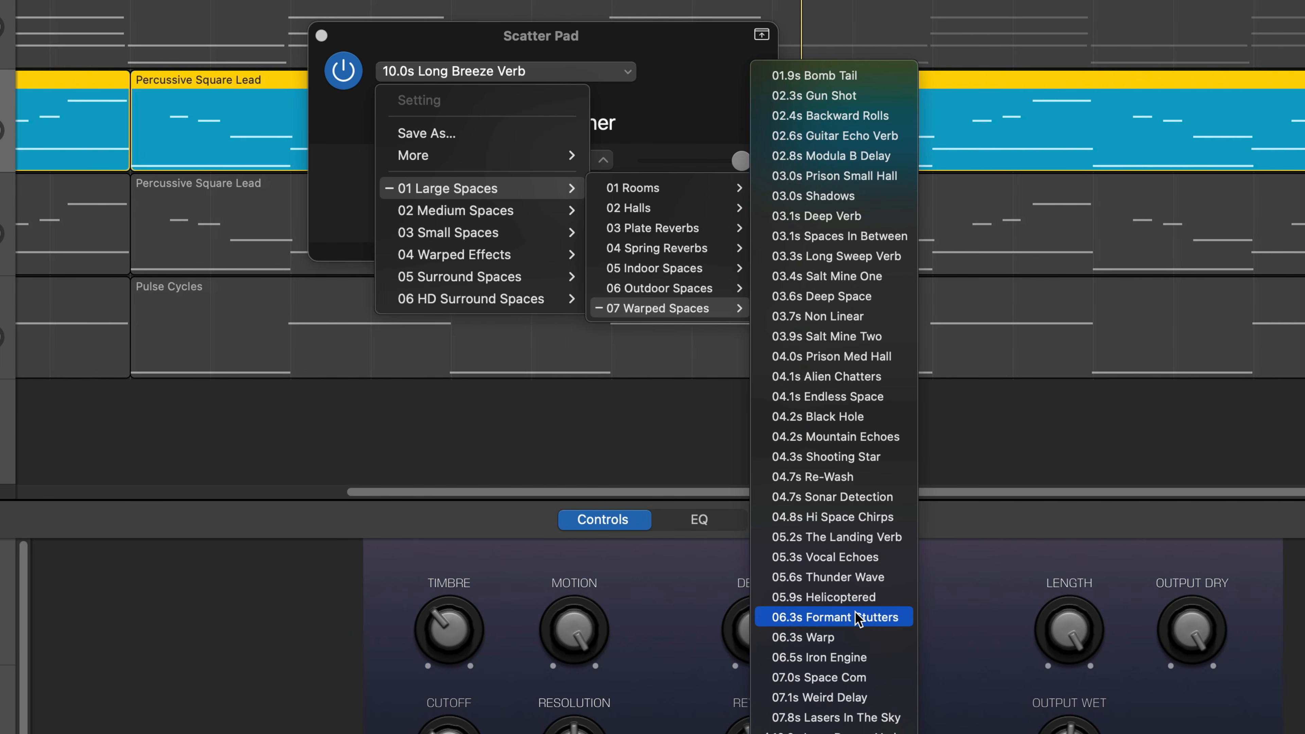
click(817, 416)
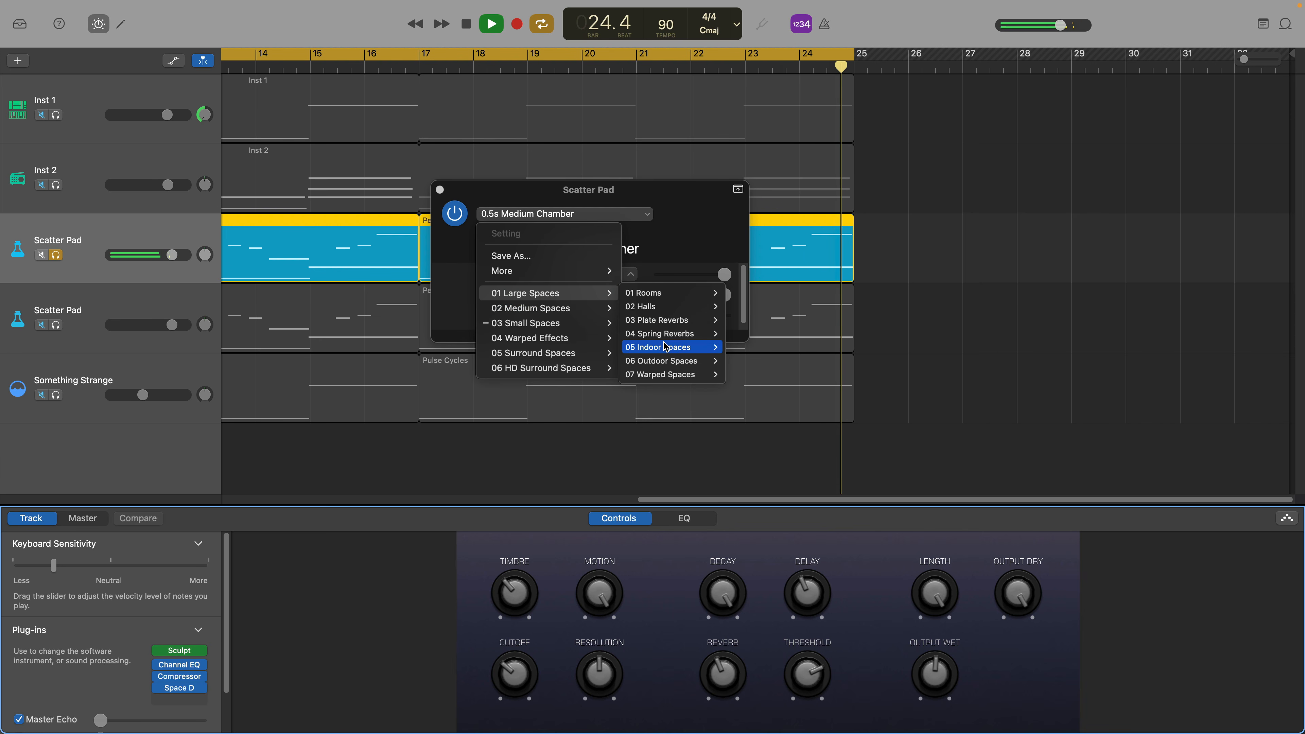
Apply the 04.0s Swimming Pool indoor preset, then the 04.2s Black Hole warped preset.
click(656, 347)
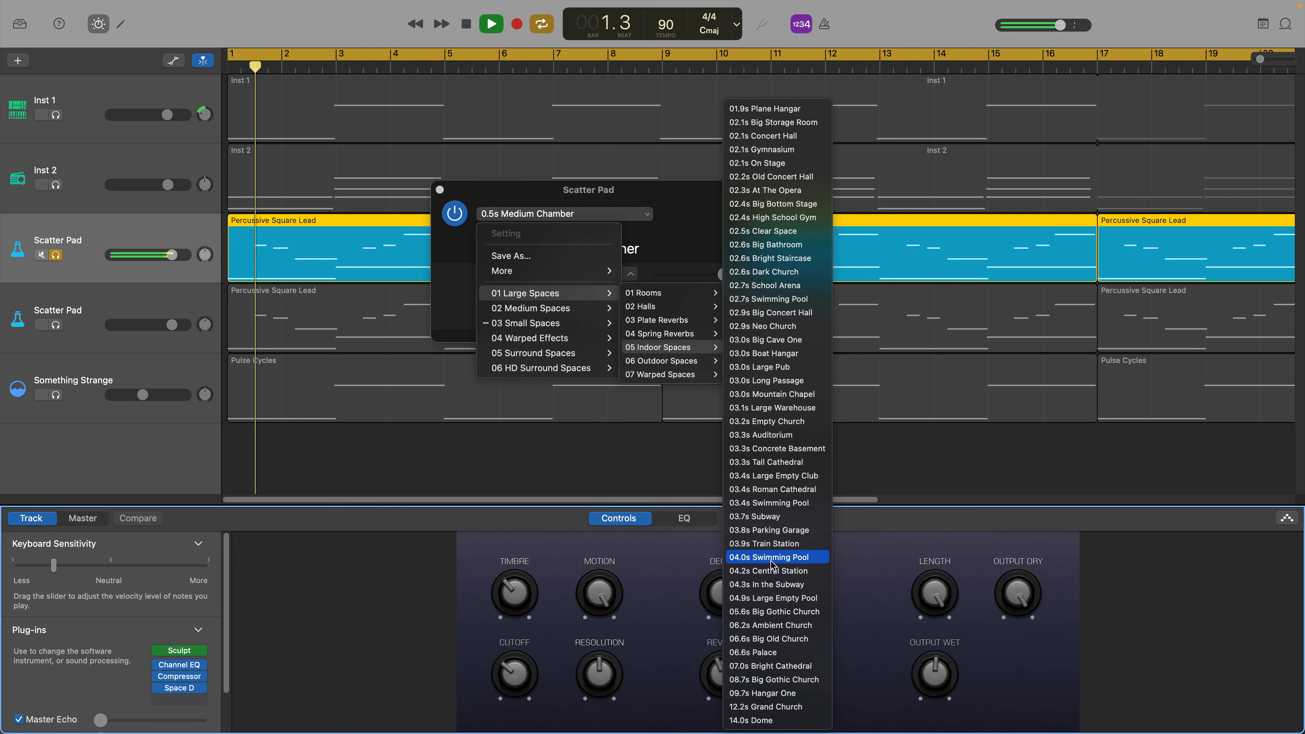
click(768, 556)
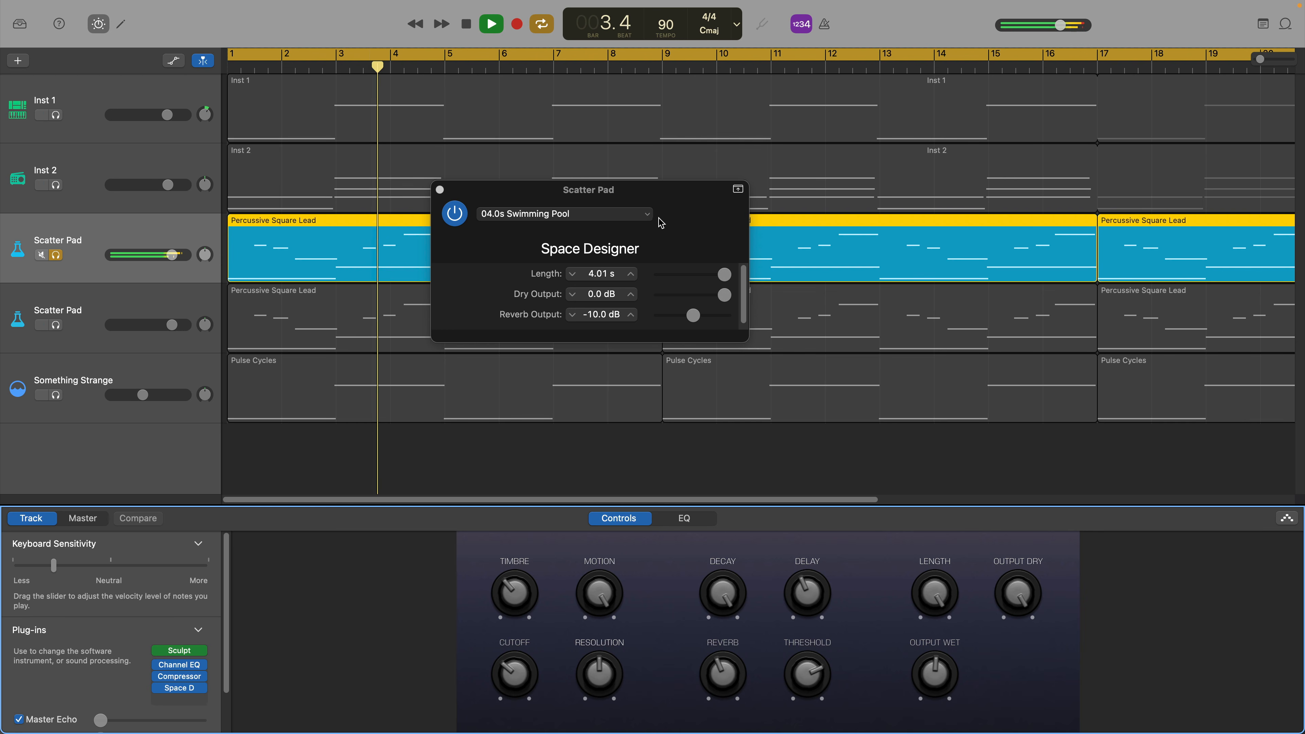
click(564, 213)
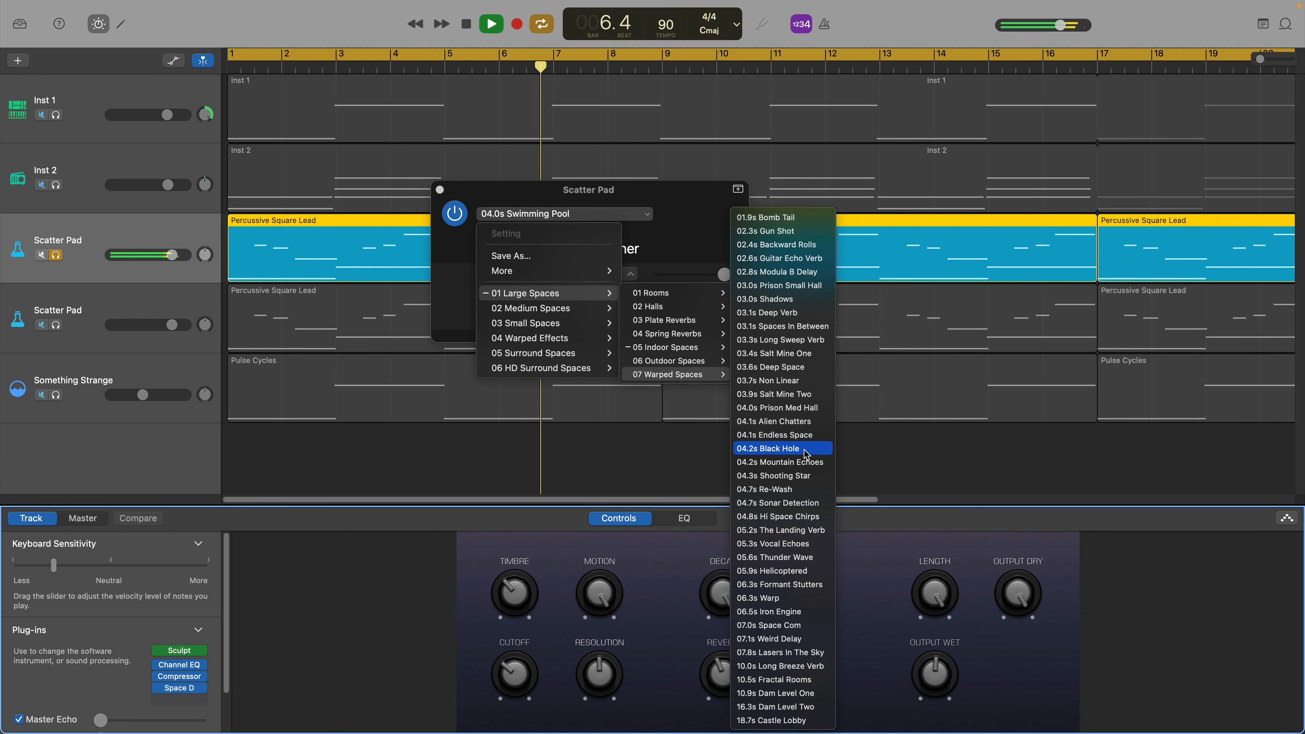
click(770, 448)
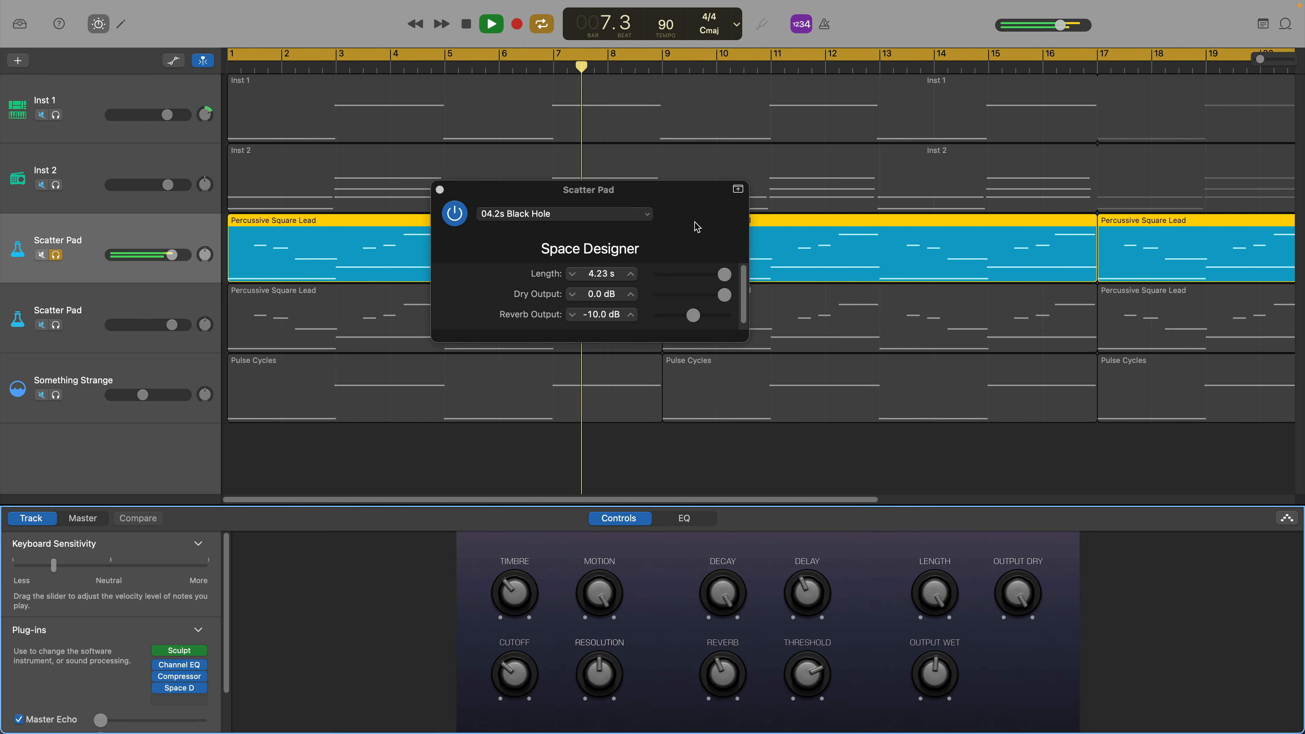